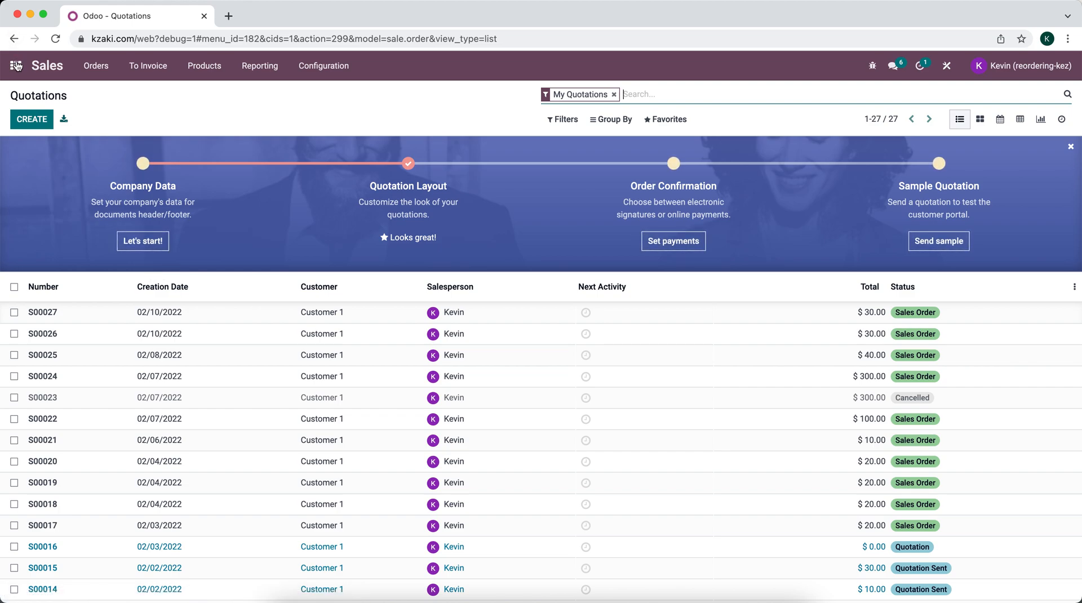
pyautogui.moveTo(16, 65)
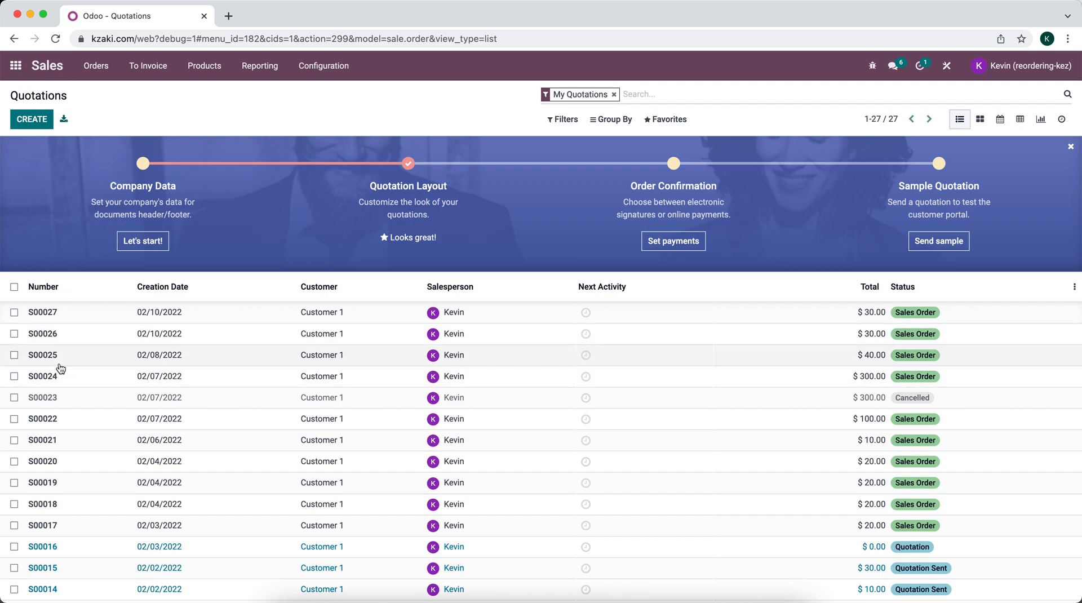
pyautogui.moveTo(64, 436)
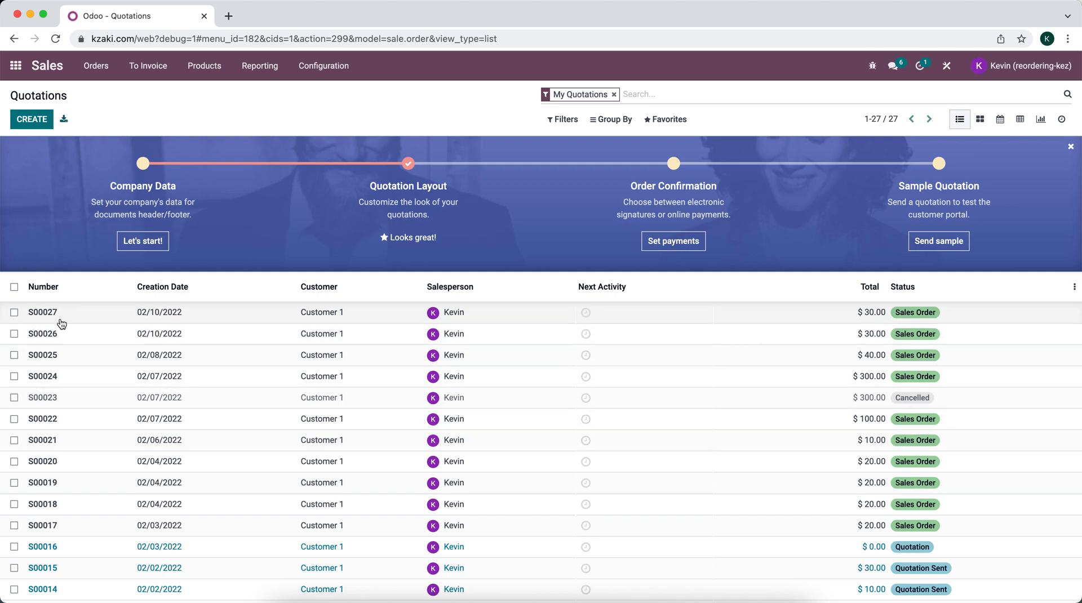
pyautogui.moveTo(51, 384)
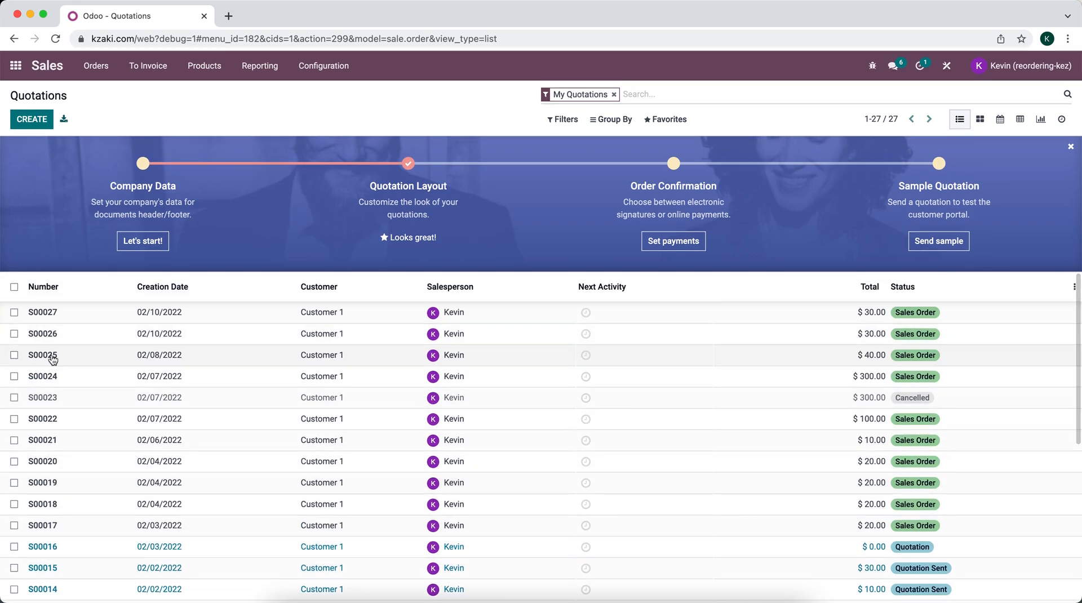
pyautogui.moveTo(58, 262)
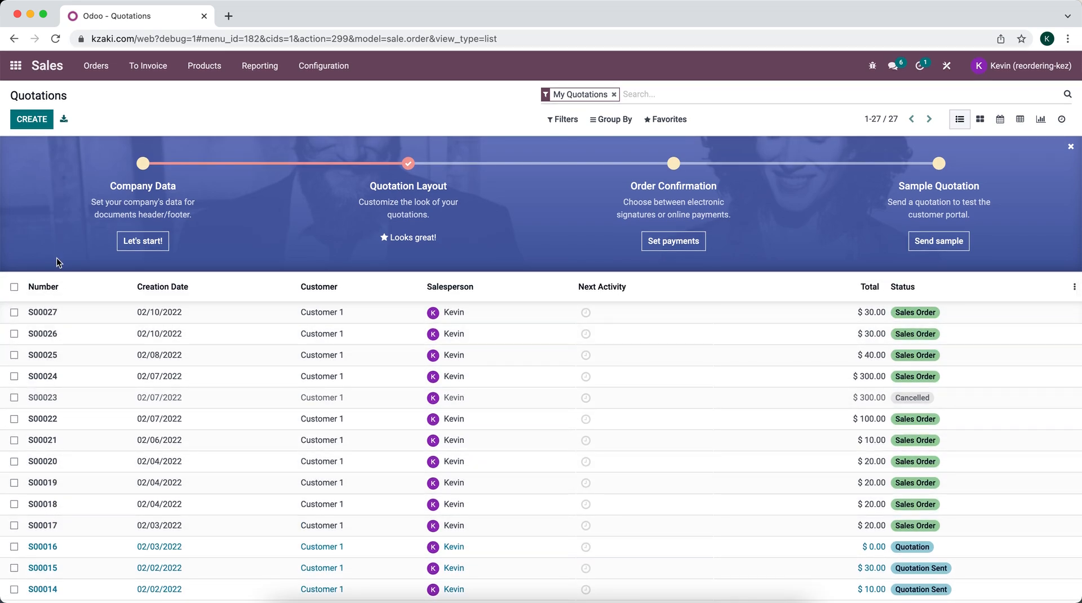
pyautogui.moveTo(65, 355)
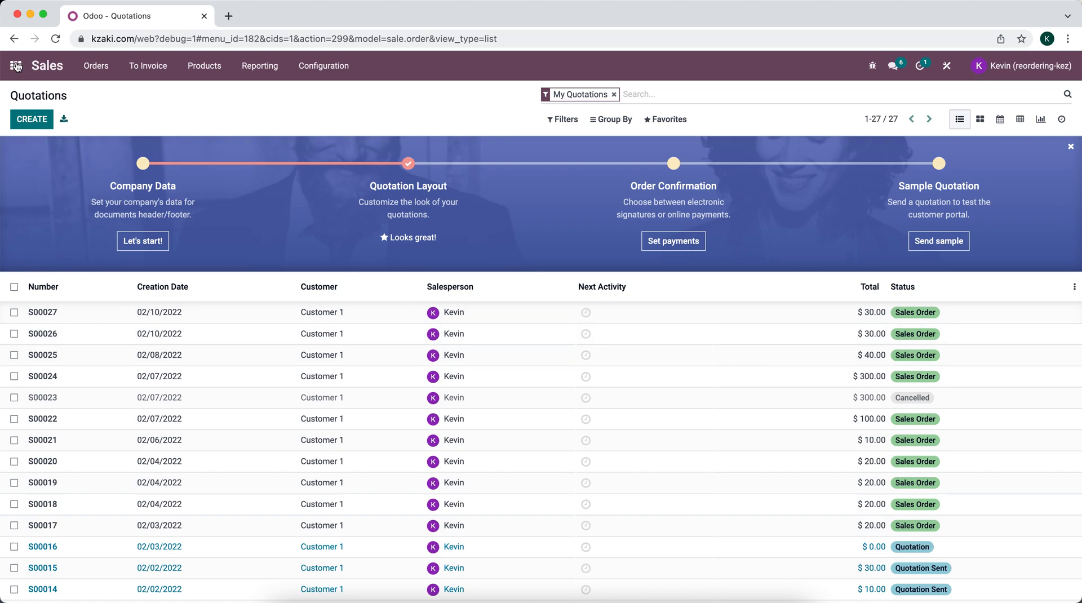
# - Visit the Inventory and Purchase apps, then search the home menu for 'seq'
pyautogui.click(15, 66)
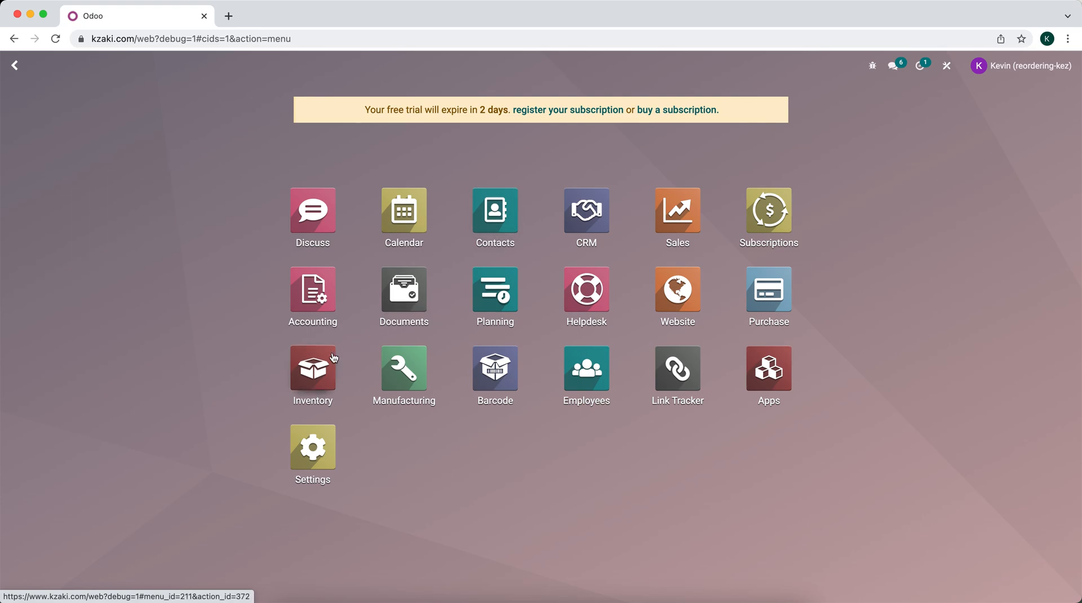
pyautogui.click(311, 367)
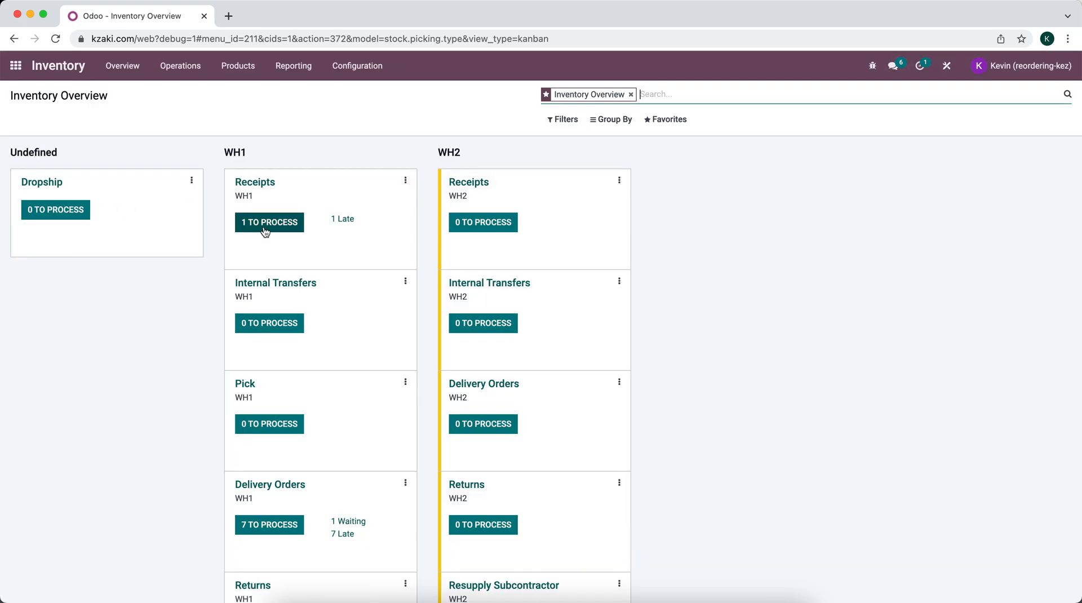
pyautogui.click(268, 222)
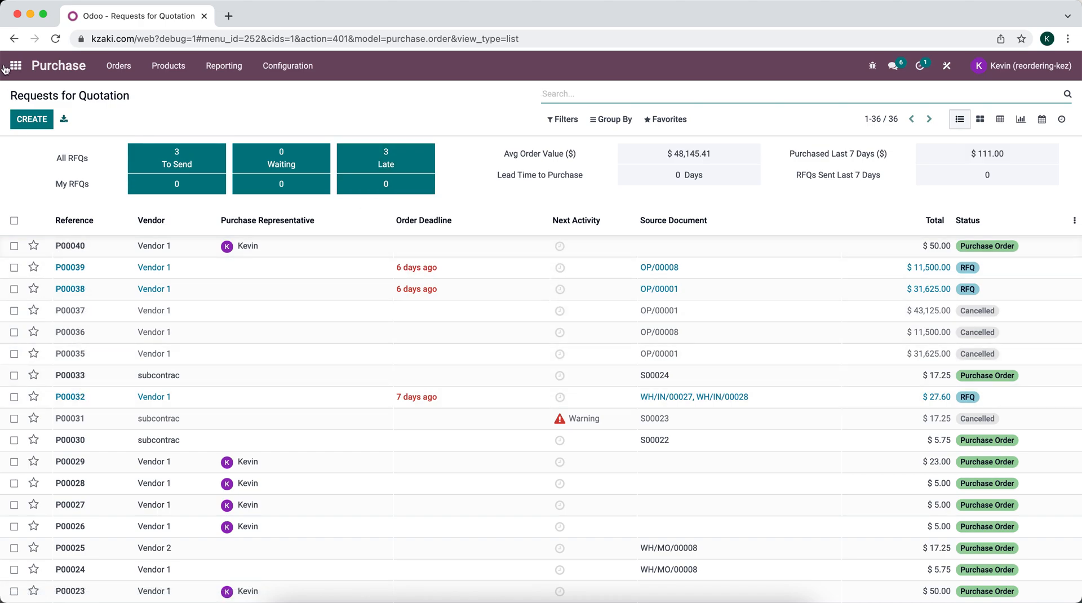
pyautogui.click(16, 66)
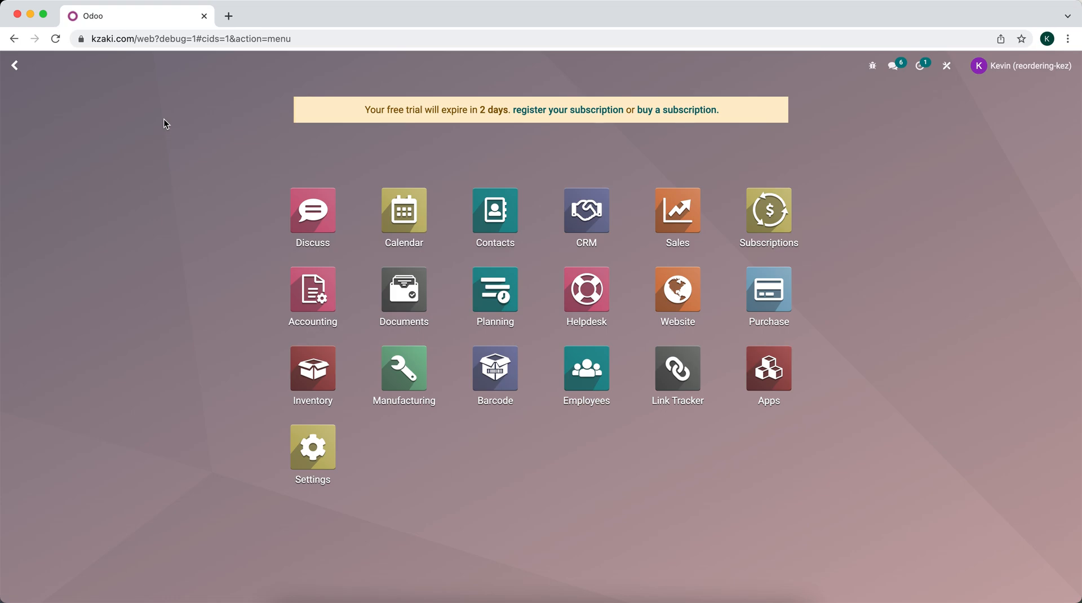
pyautogui.write('seq')
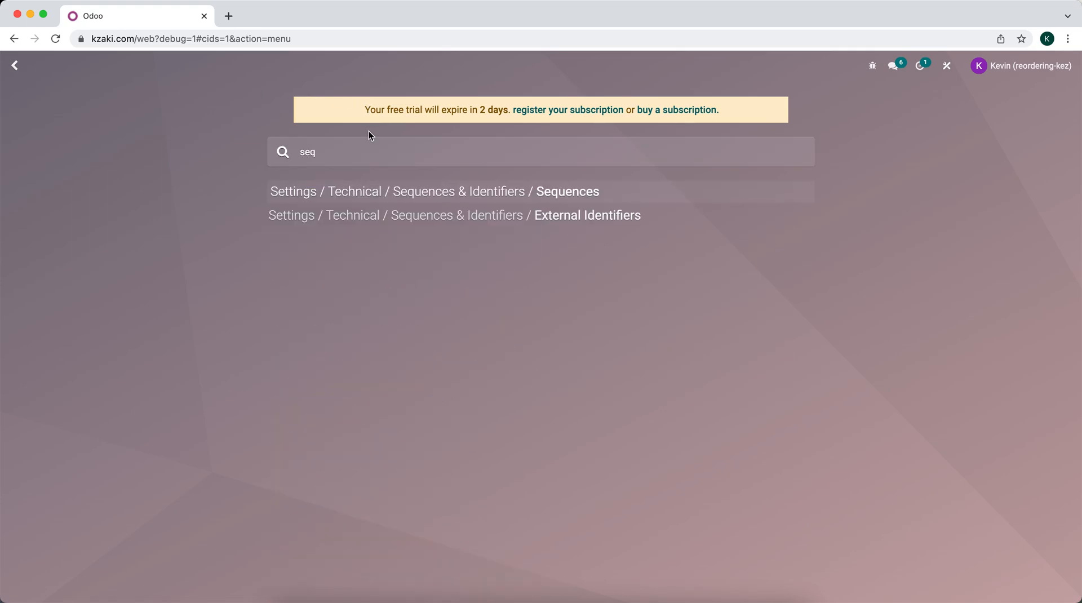
pyautogui.moveTo(406, 197)
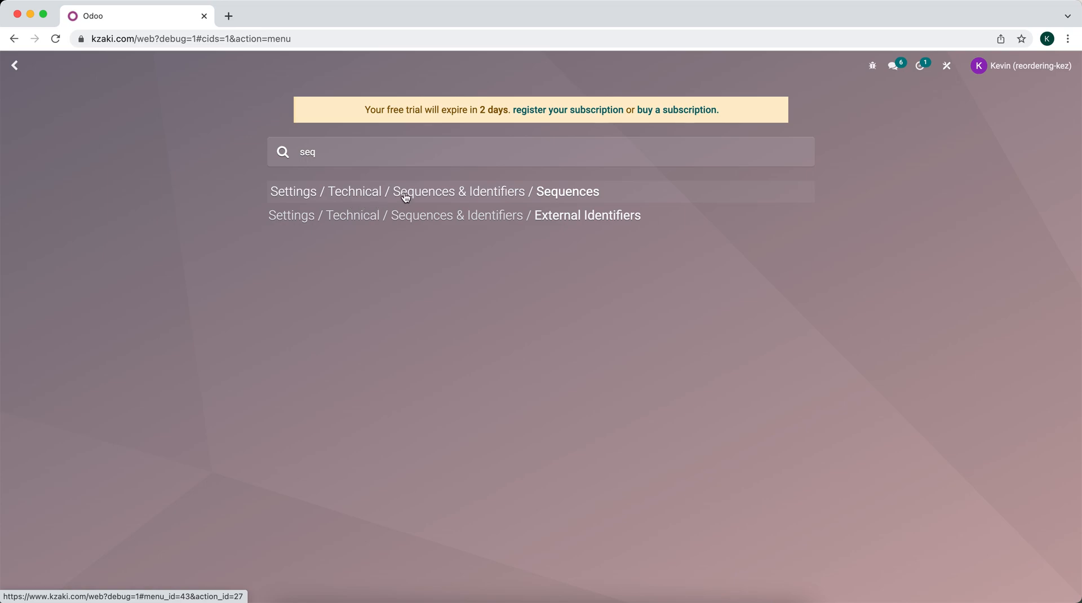
pyautogui.moveTo(498, 205)
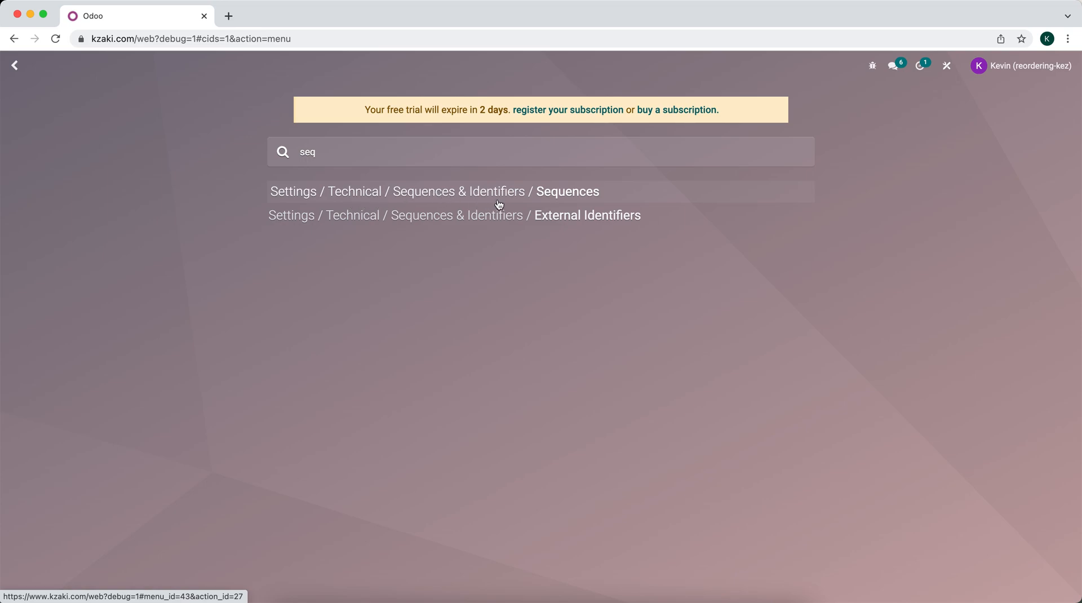
# - Open the Sequences list and search 'sales' to reach the Sales Order sequence (prefix S, next 28)
pyautogui.click(567, 191)
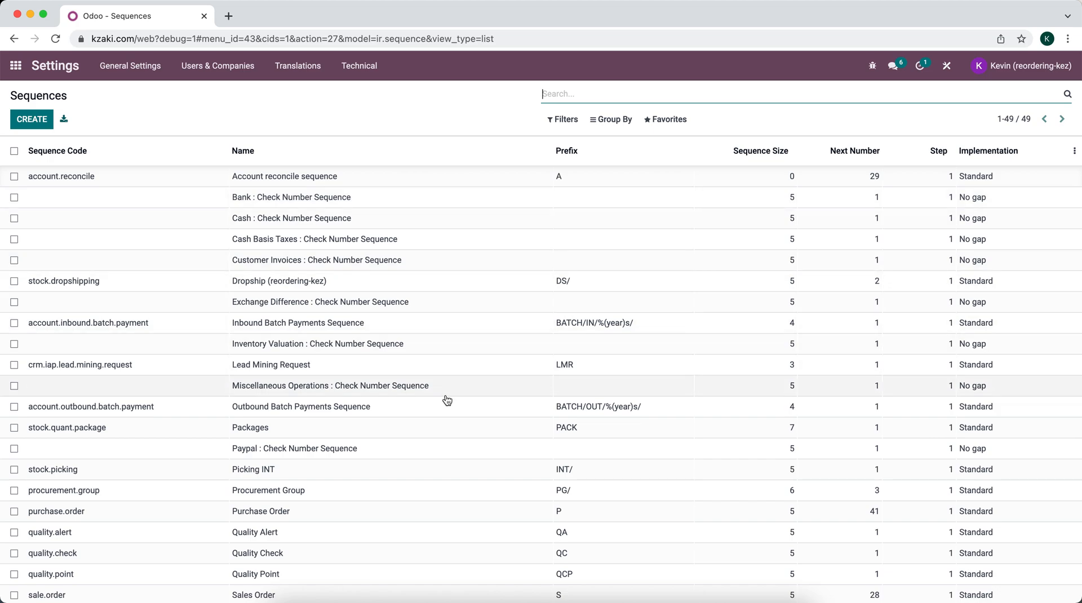
pyautogui.scroll(-3)
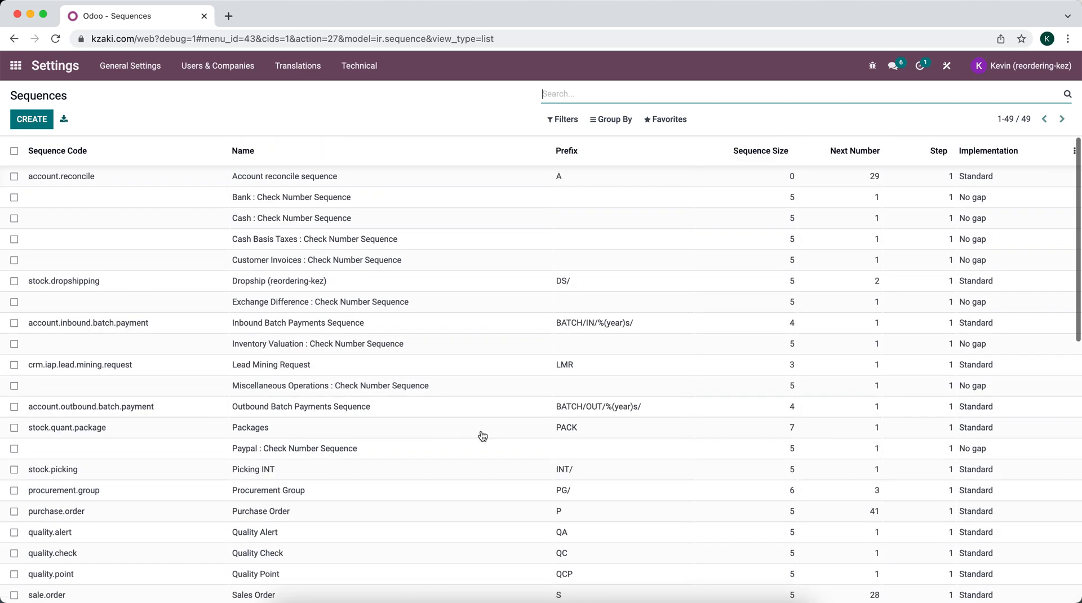
pyautogui.write('sales')
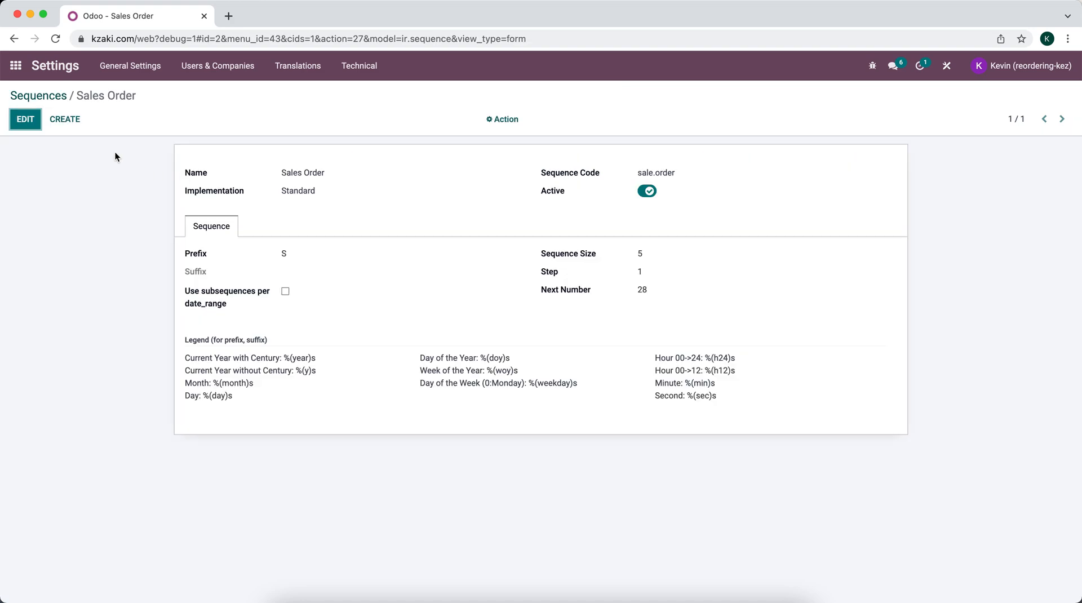
# - Switch the Sales Order sequence form (prefix S, next number 28) into edit mode
pyautogui.click(25, 119)
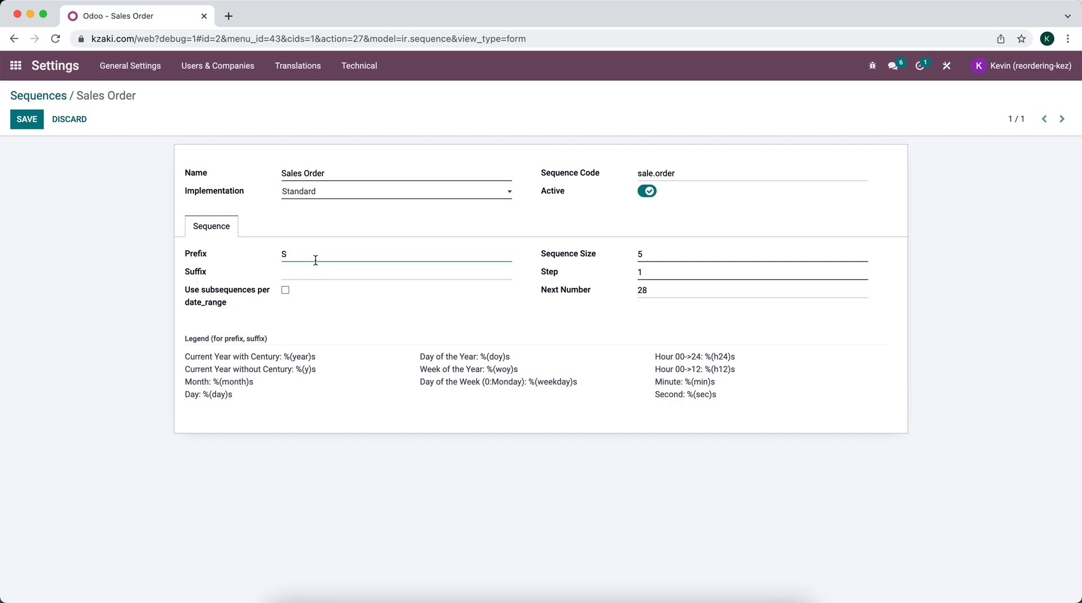
# - Replace the Sales Order prefix S with SALE and set the next number to 506
pyautogui.press('Backspace')
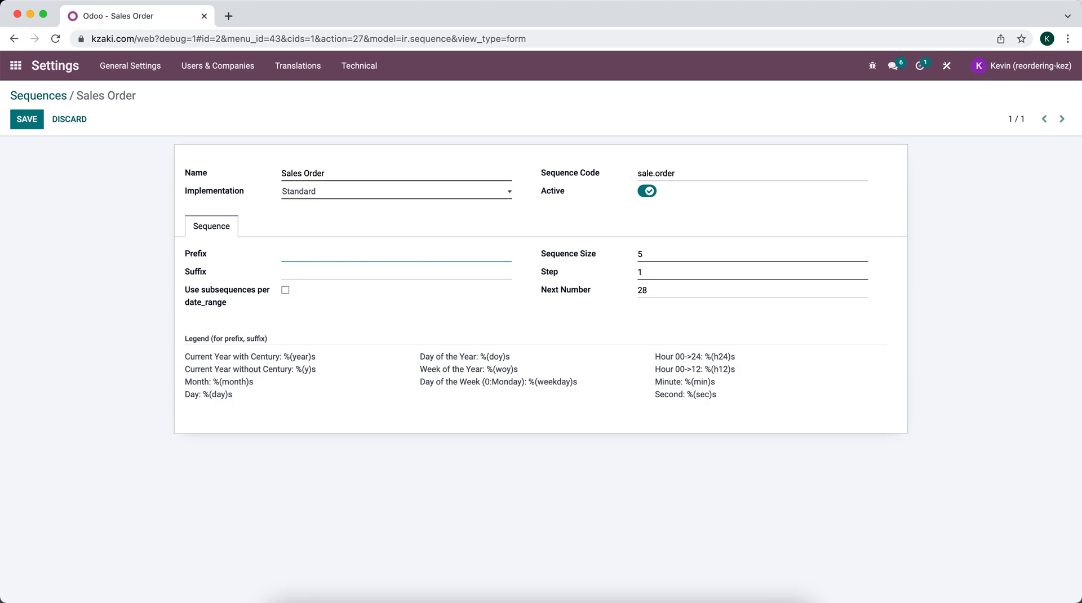
pyautogui.write('SALE')
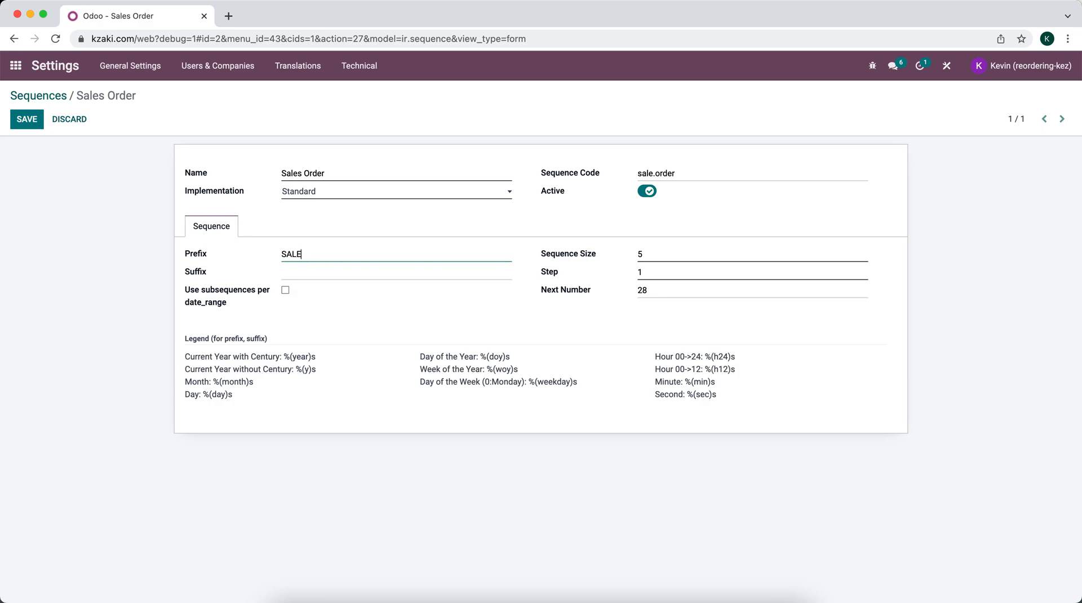
pyautogui.moveTo(645, 255)
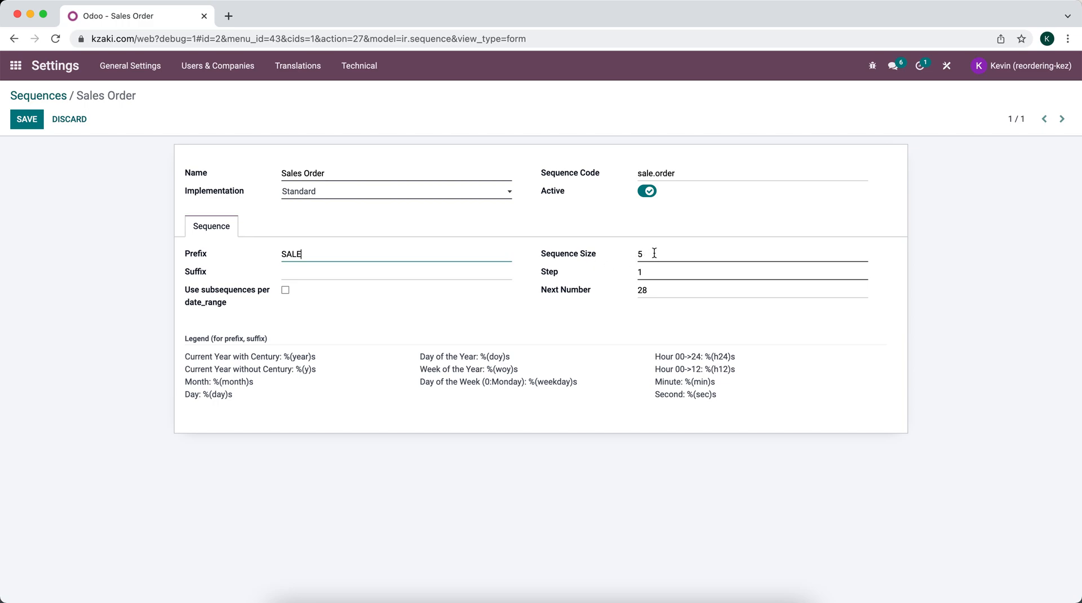
pyautogui.moveTo(265, 262)
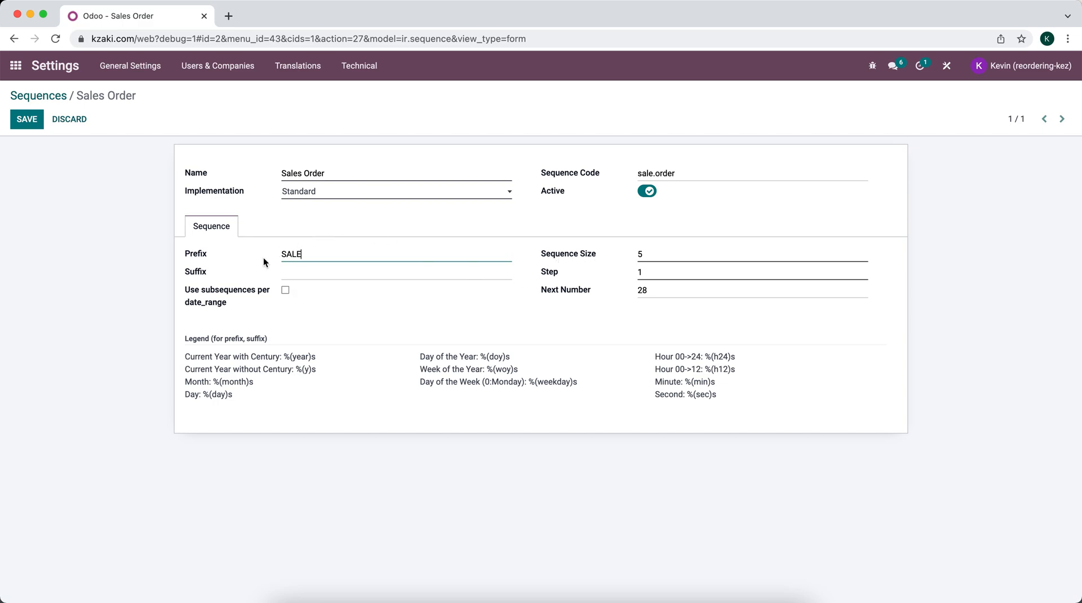
pyautogui.moveTo(551, 280)
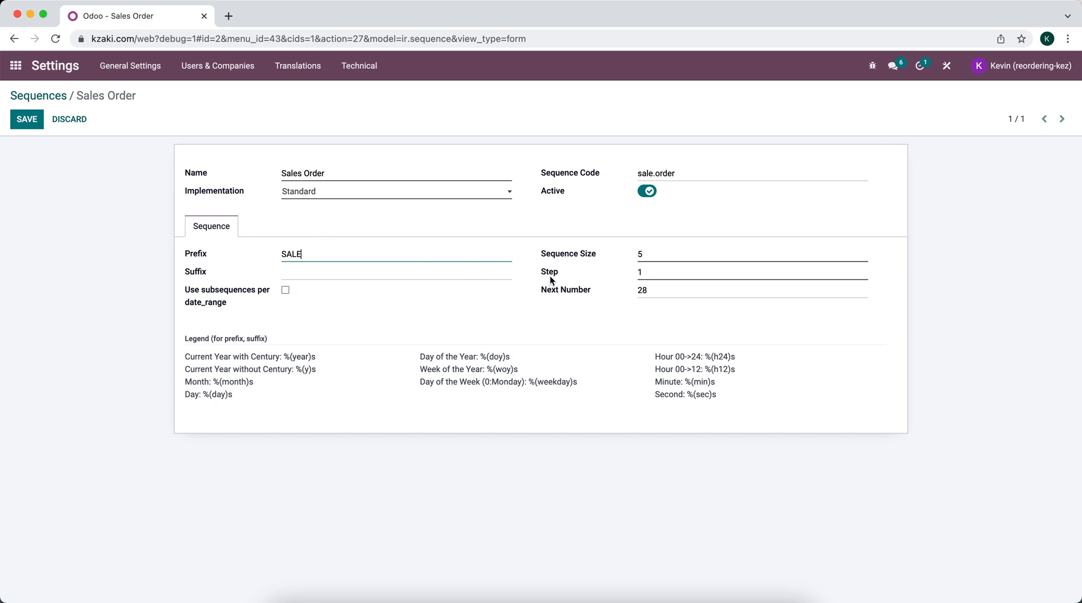
pyautogui.moveTo(553, 274)
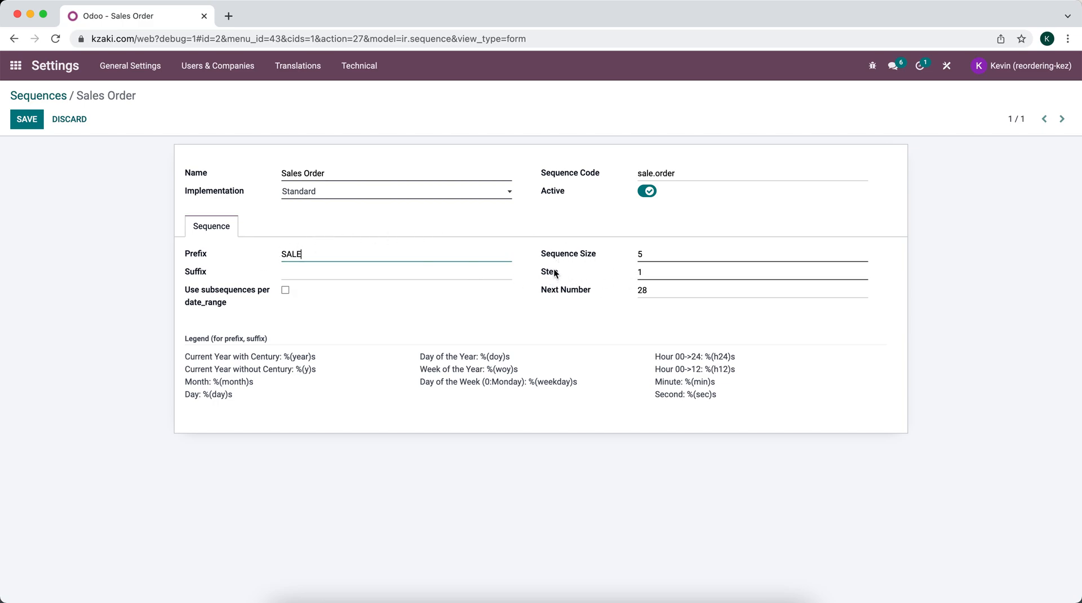
pyautogui.moveTo(595, 271)
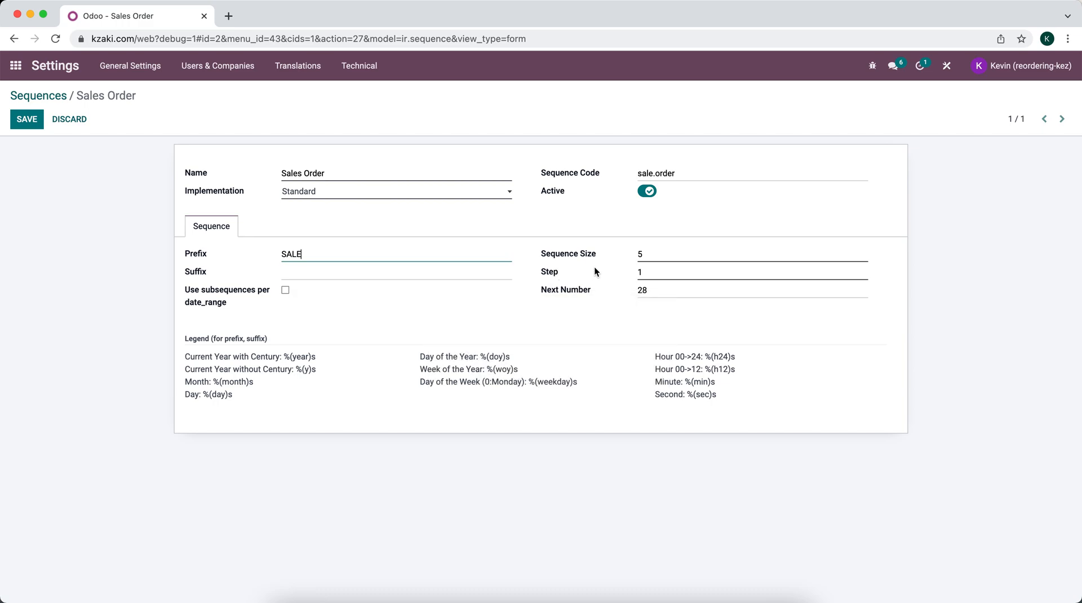
pyautogui.moveTo(618, 276)
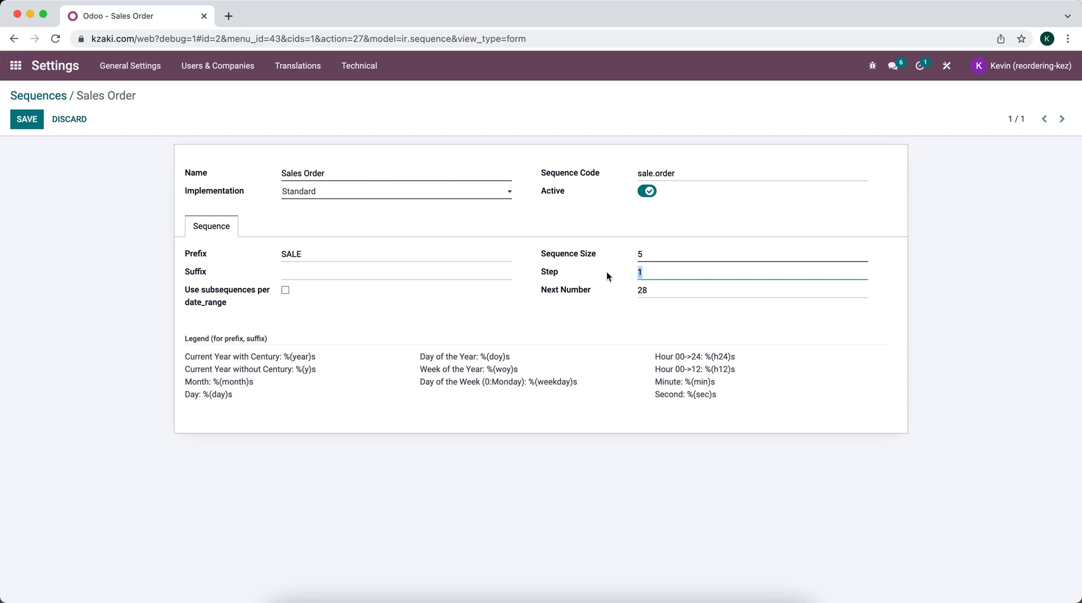
pyautogui.moveTo(580, 293)
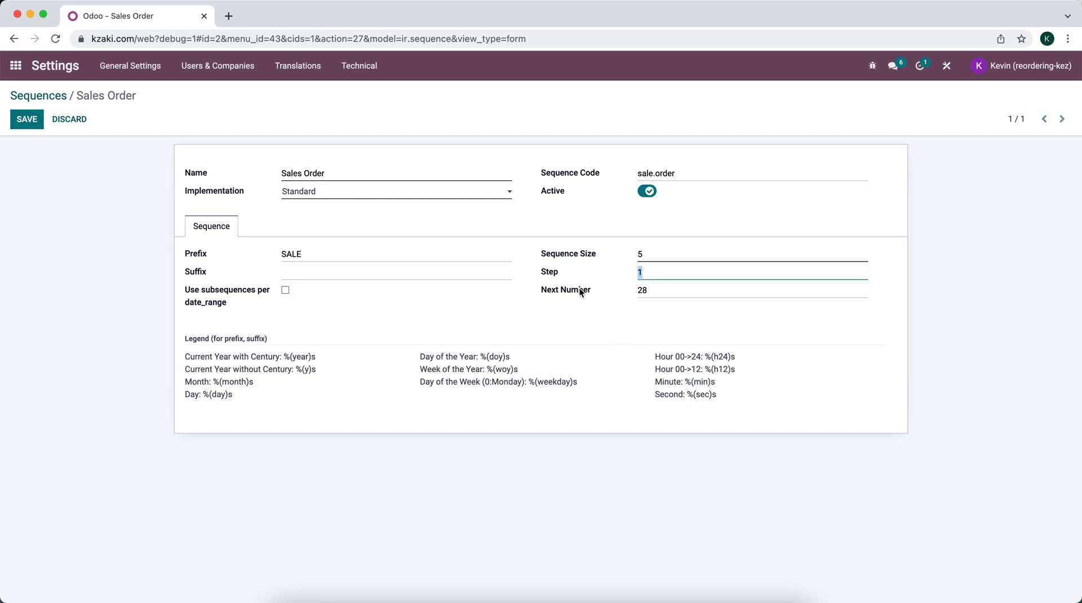
pyautogui.moveTo(569, 296)
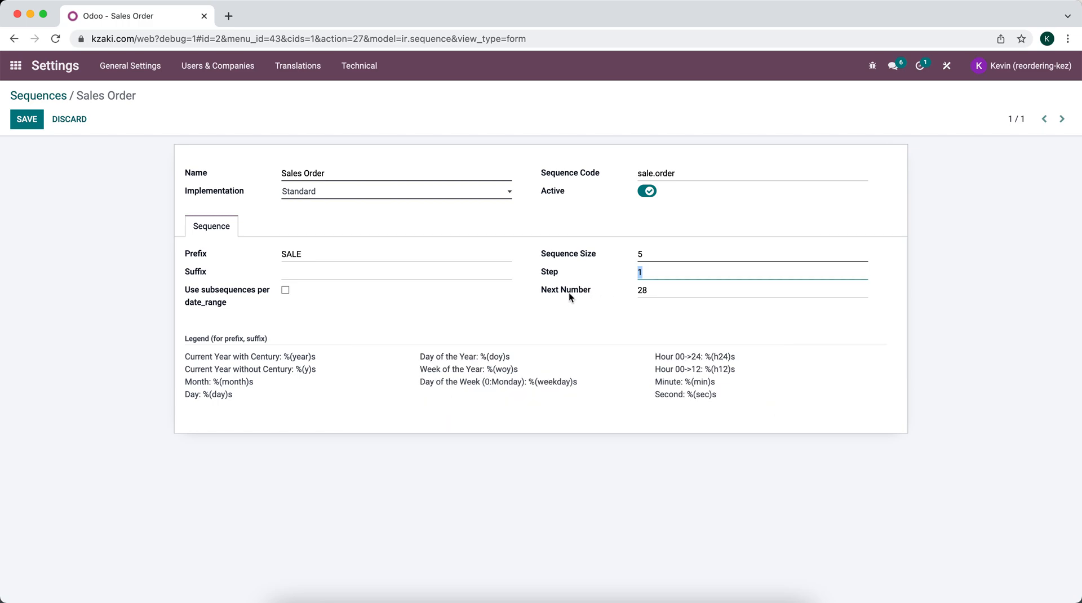
pyautogui.click(752, 289)
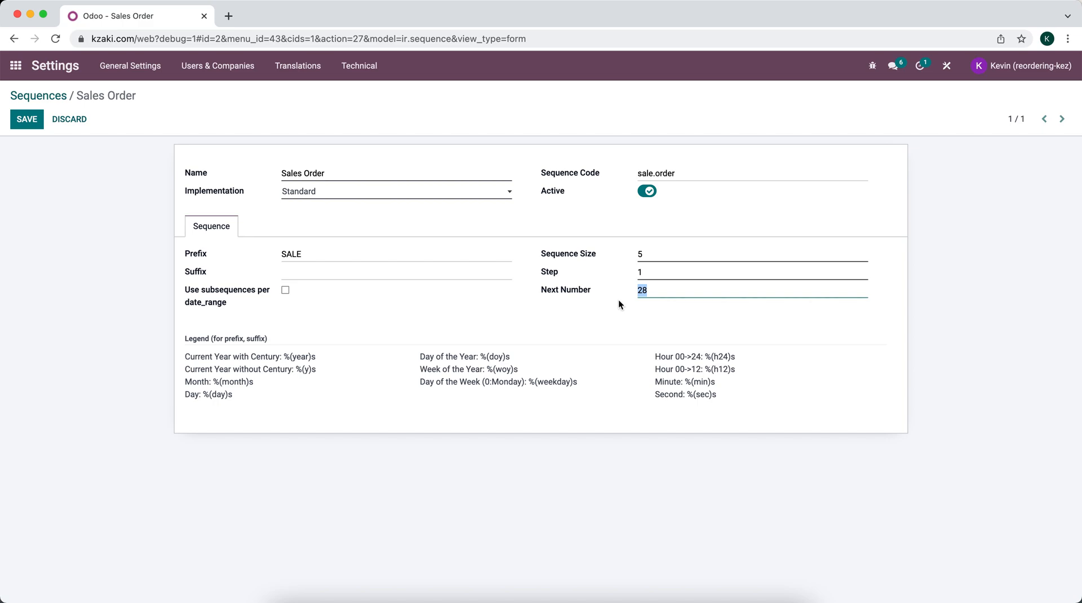
pyautogui.moveTo(595, 355)
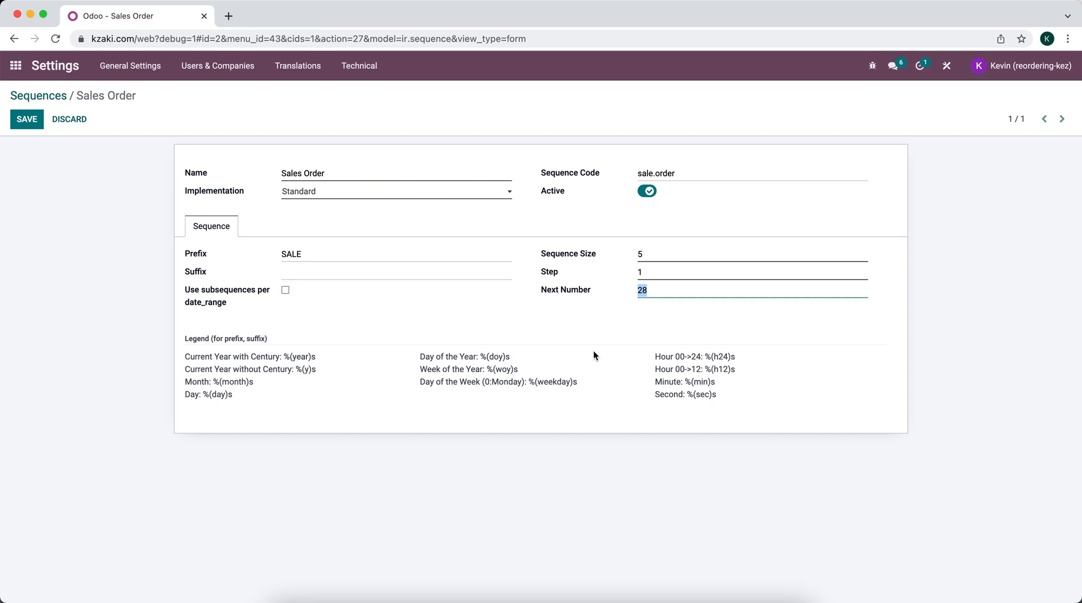
pyautogui.moveTo(603, 304)
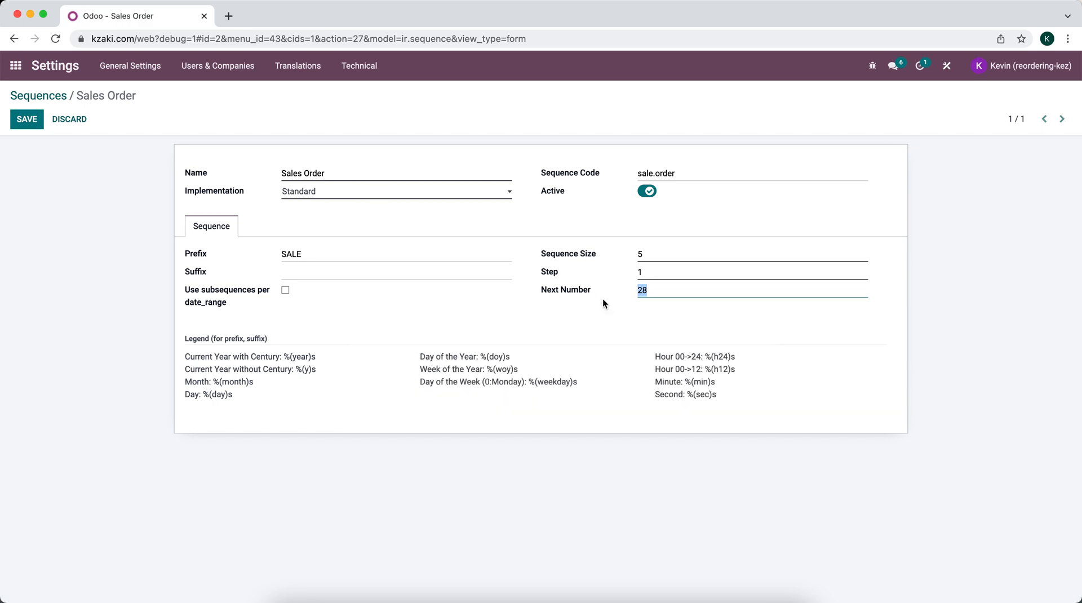
pyautogui.moveTo(621, 310)
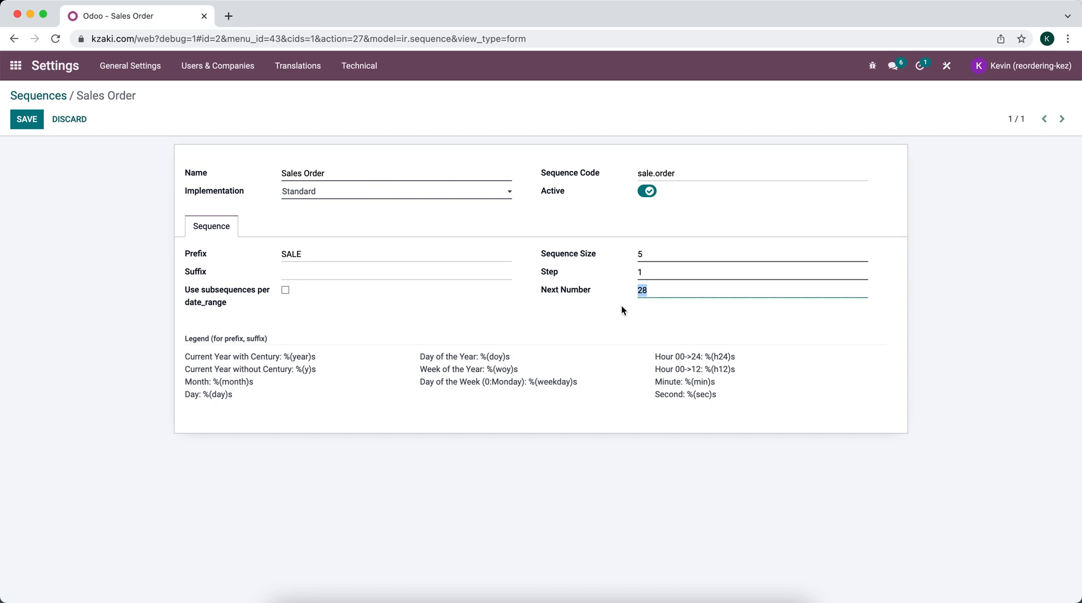
pyautogui.moveTo(618, 316)
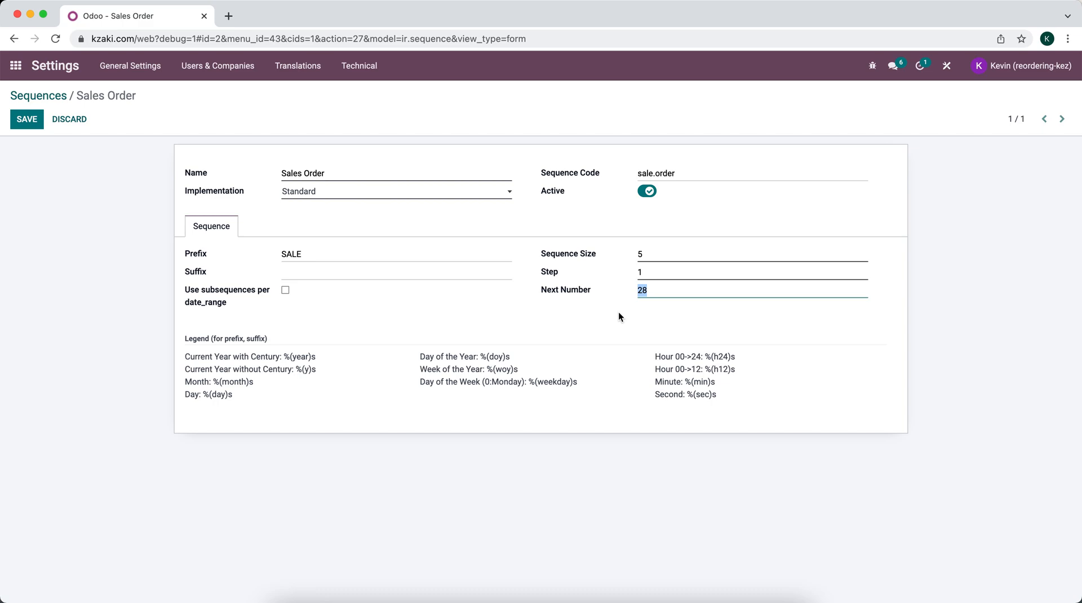
pyautogui.write('506')
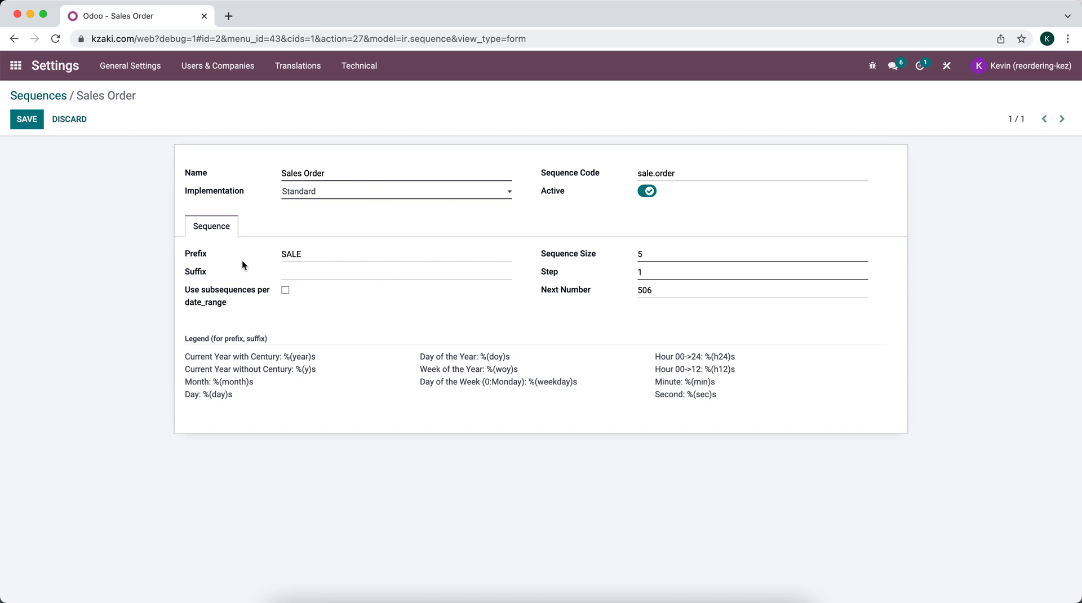
pyautogui.moveTo(619, 324)
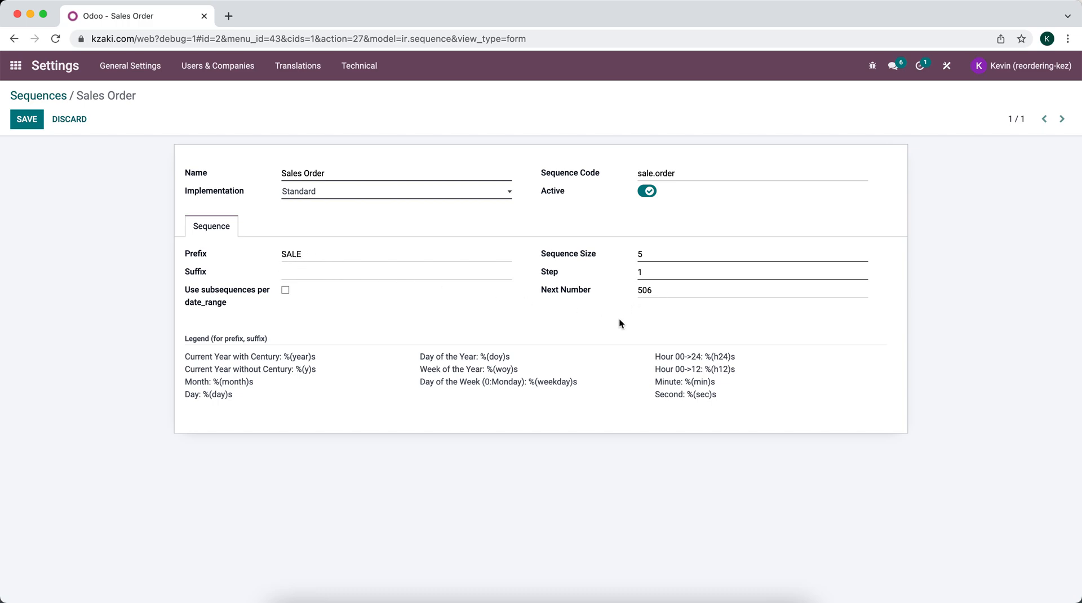
pyautogui.moveTo(228, 378)
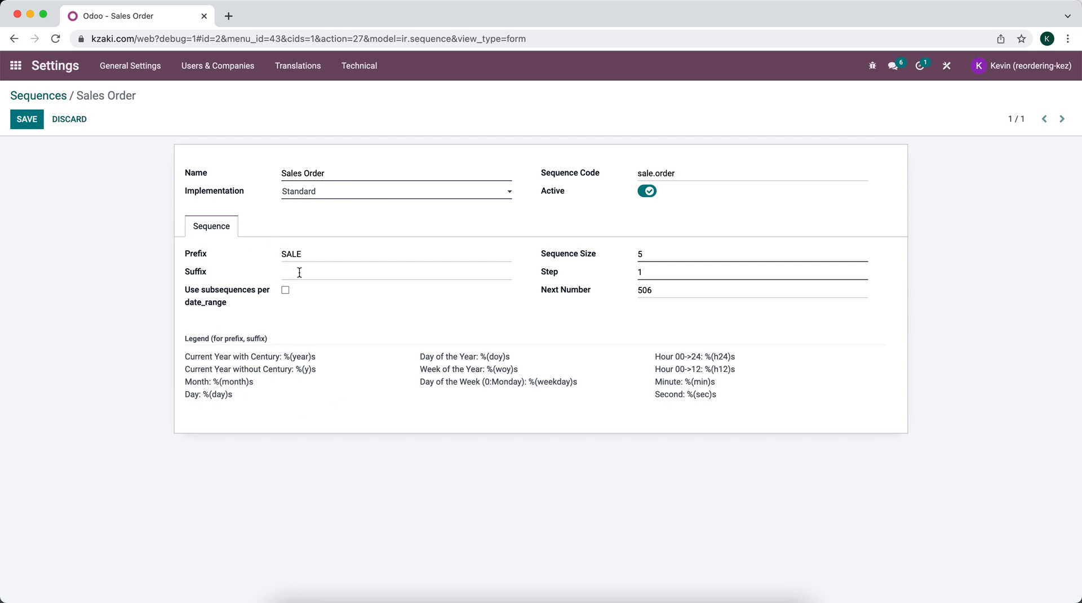
pyautogui.moveTo(304, 363)
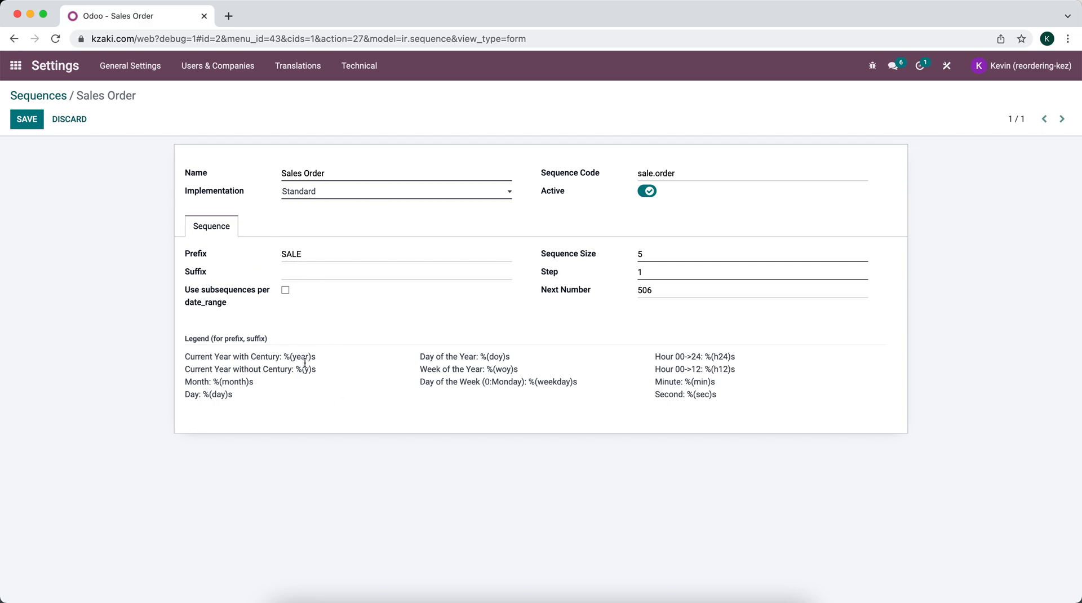
pyautogui.moveTo(720, 403)
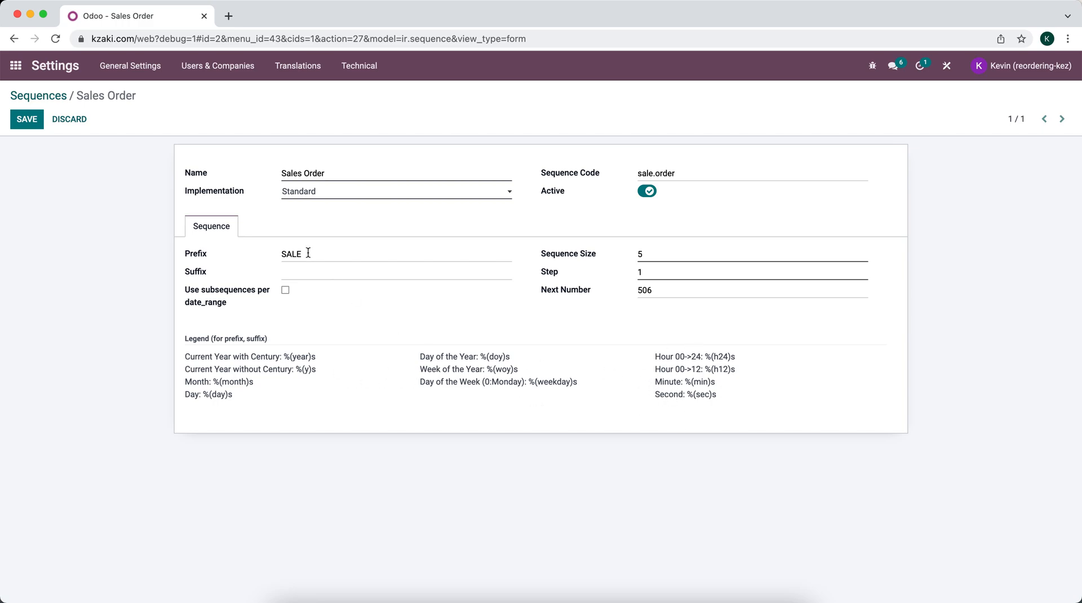
pyautogui.moveTo(355, 289)
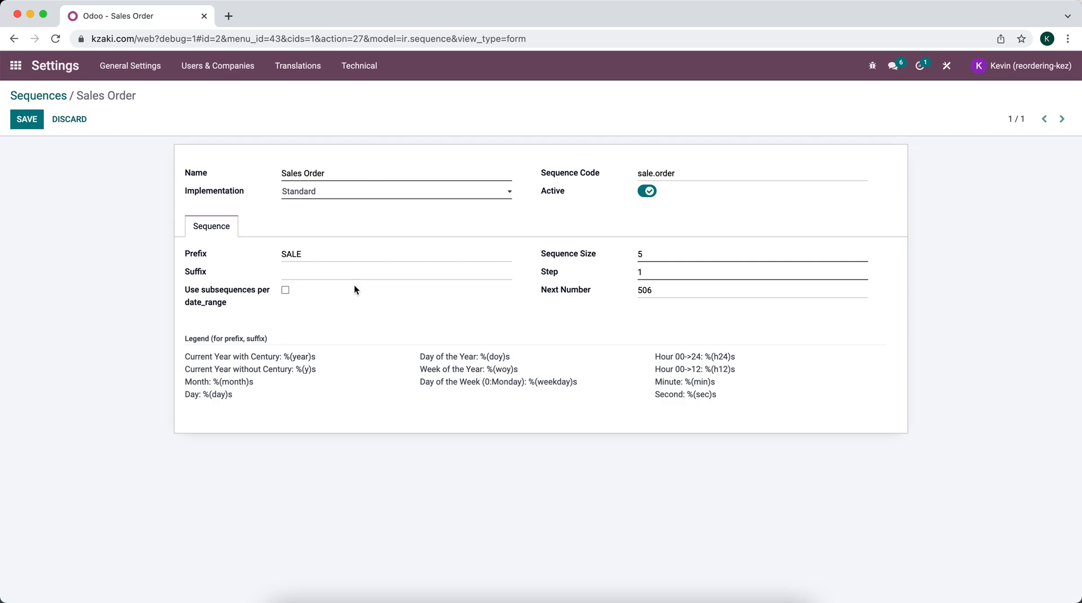
pyautogui.moveTo(91, 160)
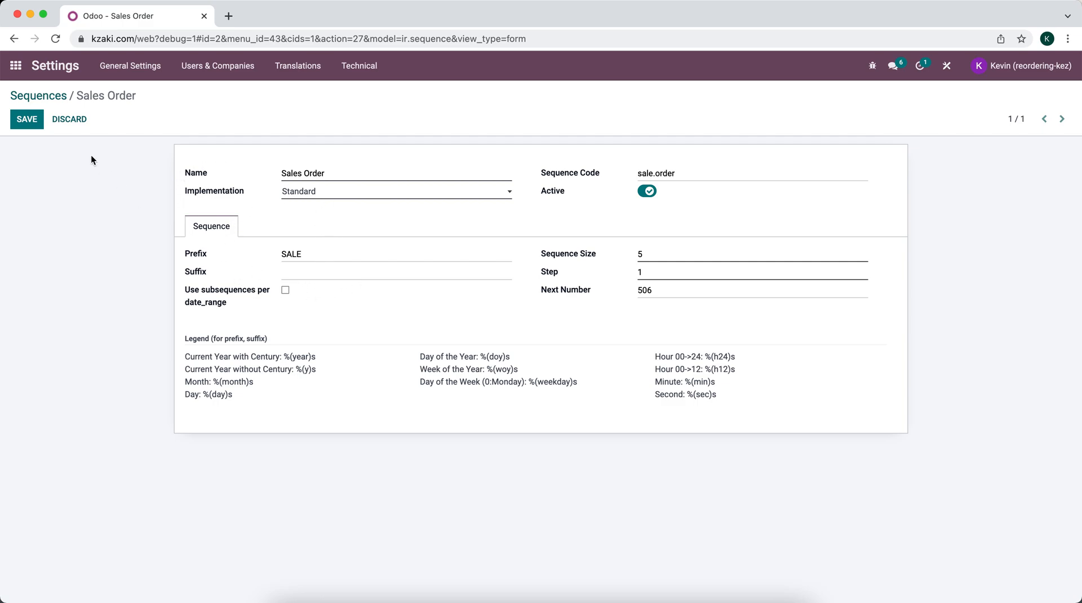
# - Save the Sales Order sequence with prefix SALE and next number 506
pyautogui.click(27, 119)
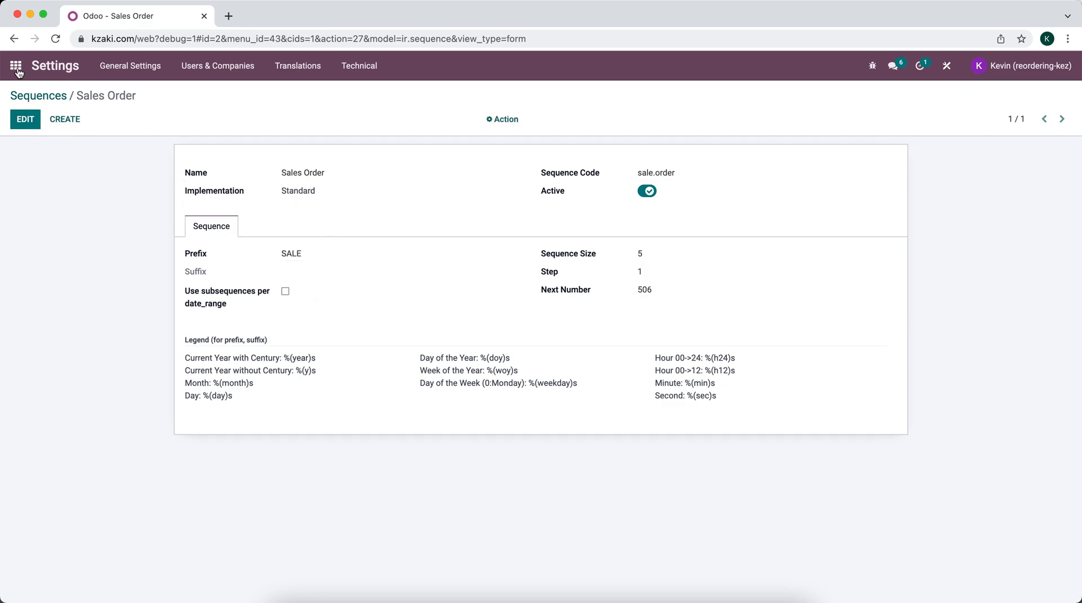
# - Create and save a Sales quotation for Customer 1 with Product 1, numbered SALE00506
pyautogui.click(16, 65)
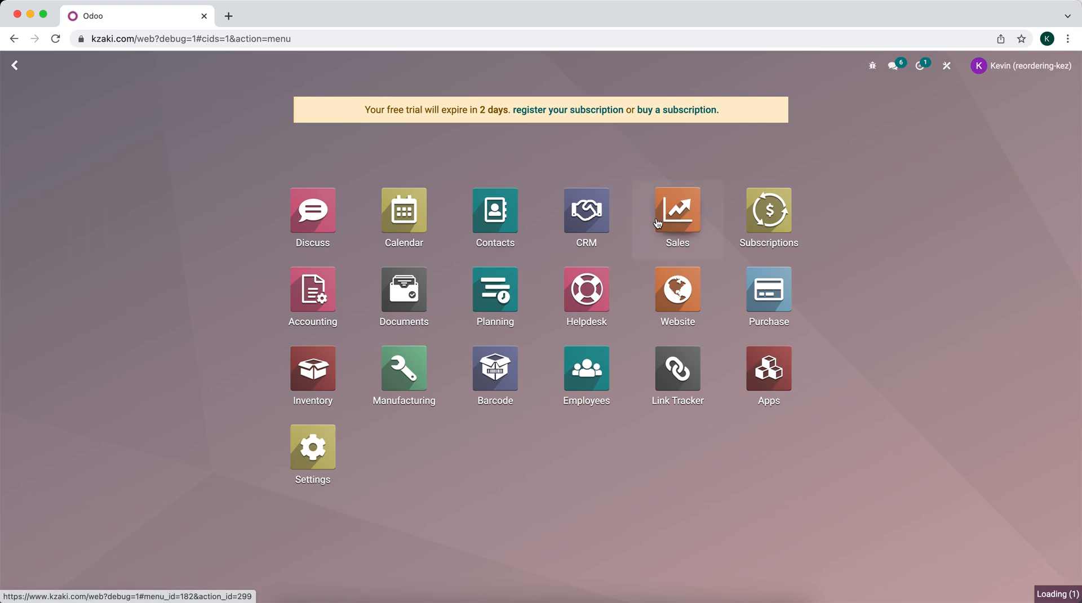
pyautogui.click(676, 210)
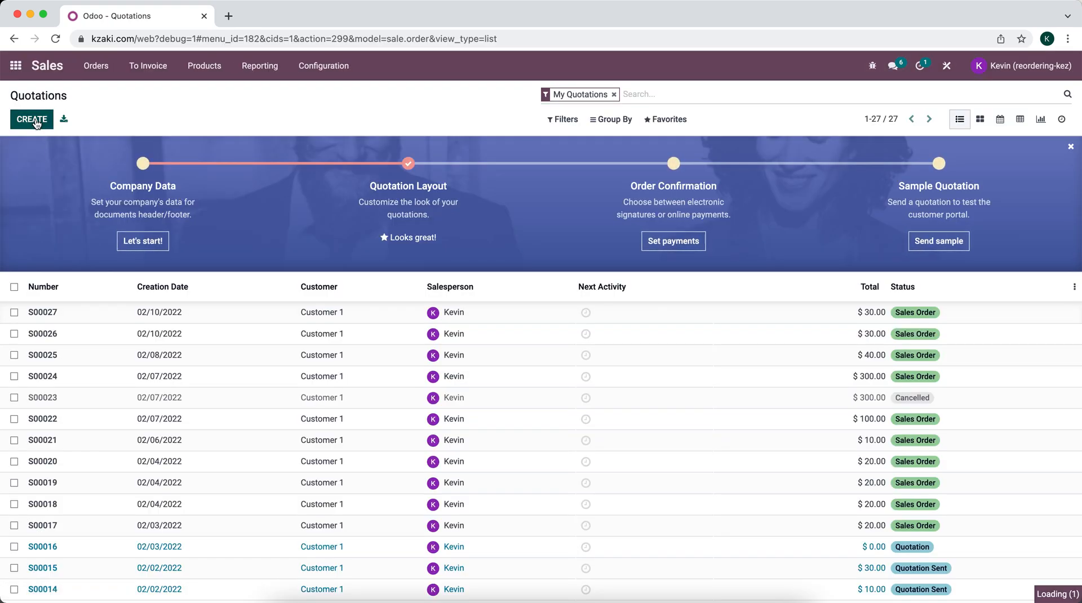
pyautogui.click(31, 120)
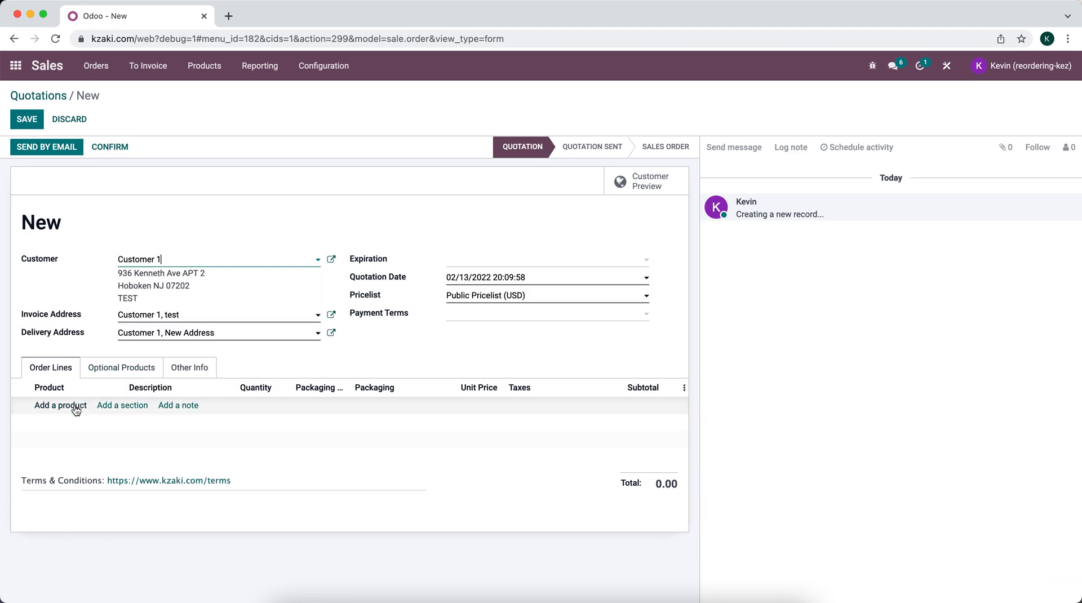
pyautogui.click(60, 406)
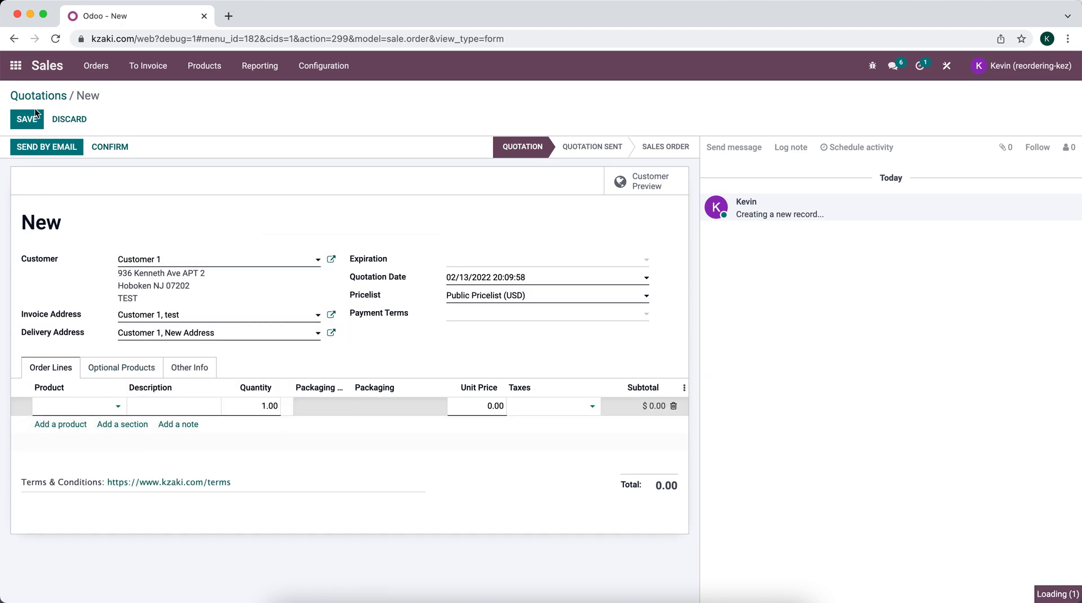
pyautogui.click(26, 119)
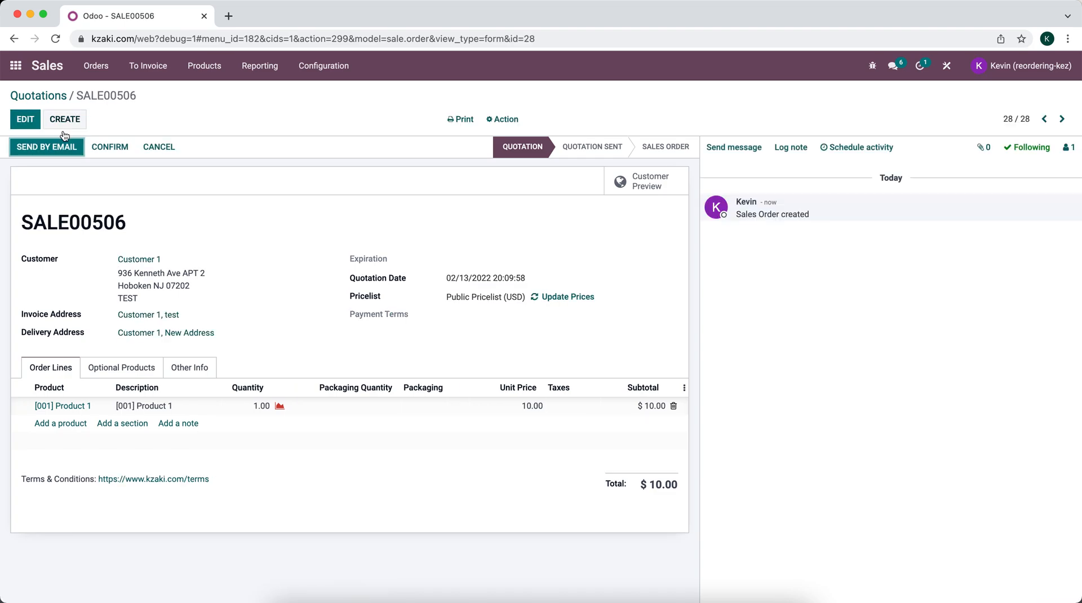
pyautogui.tripleClick(73, 222)
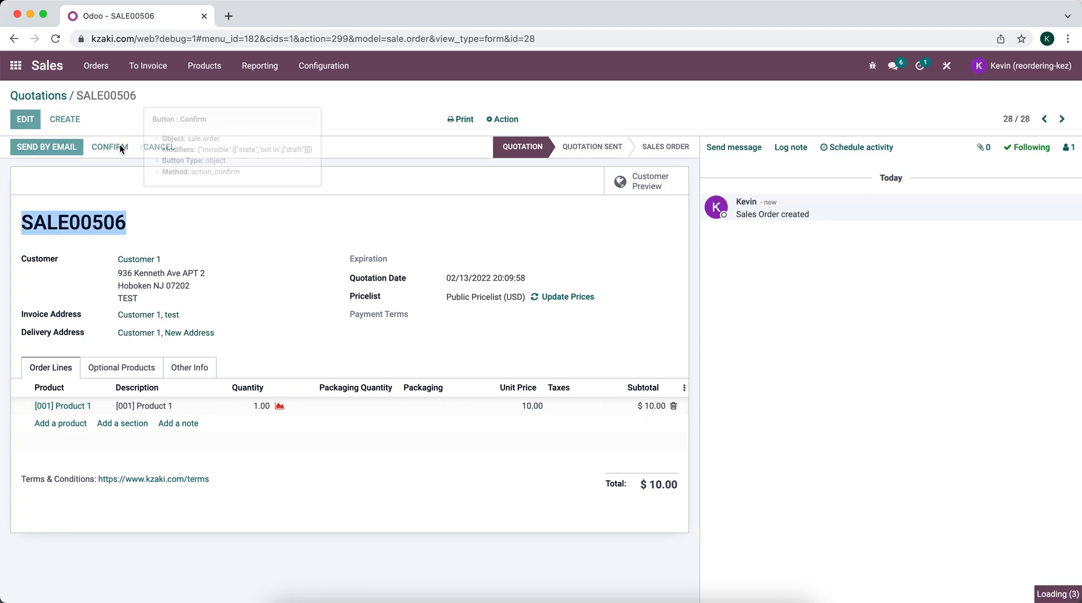
# - Create and save another quotation for Customer 1 with Product 2 ($20.00), numbered SALE00507
pyautogui.click(109, 148)
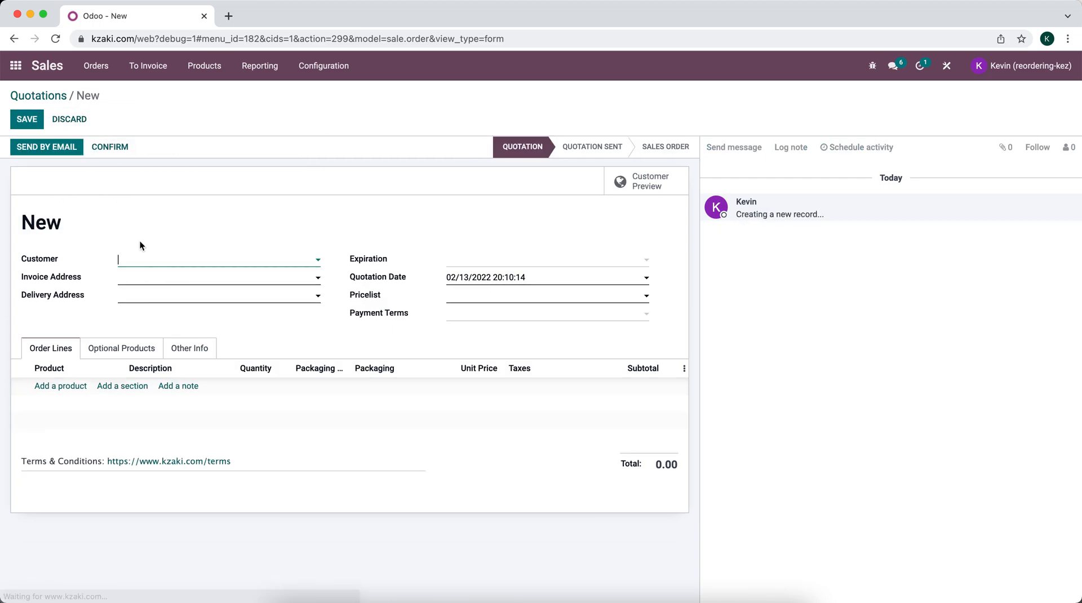
pyautogui.write('Customer 1')
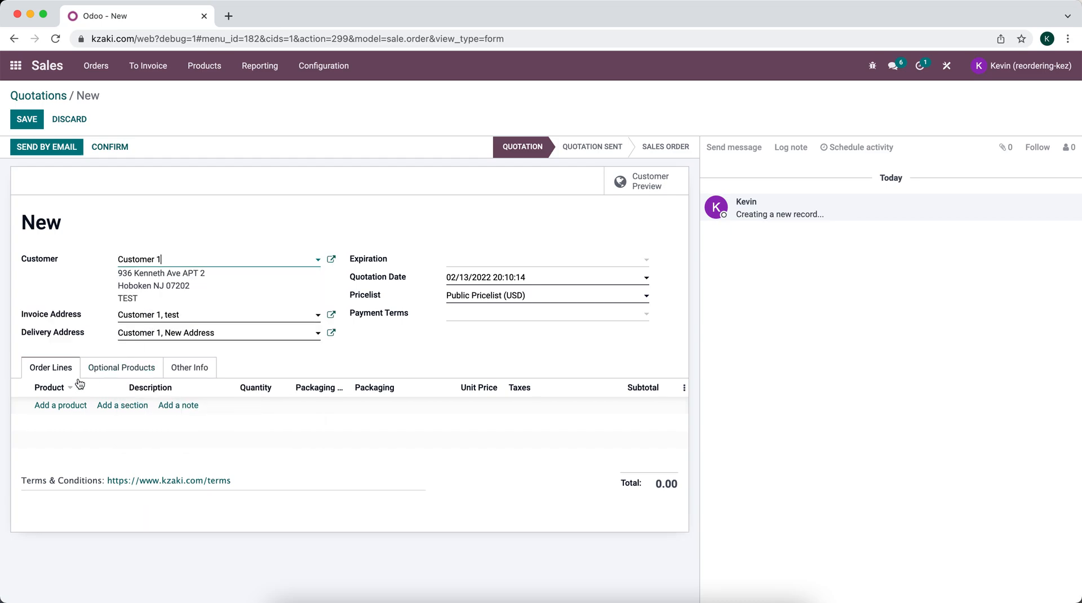
pyautogui.click(61, 405)
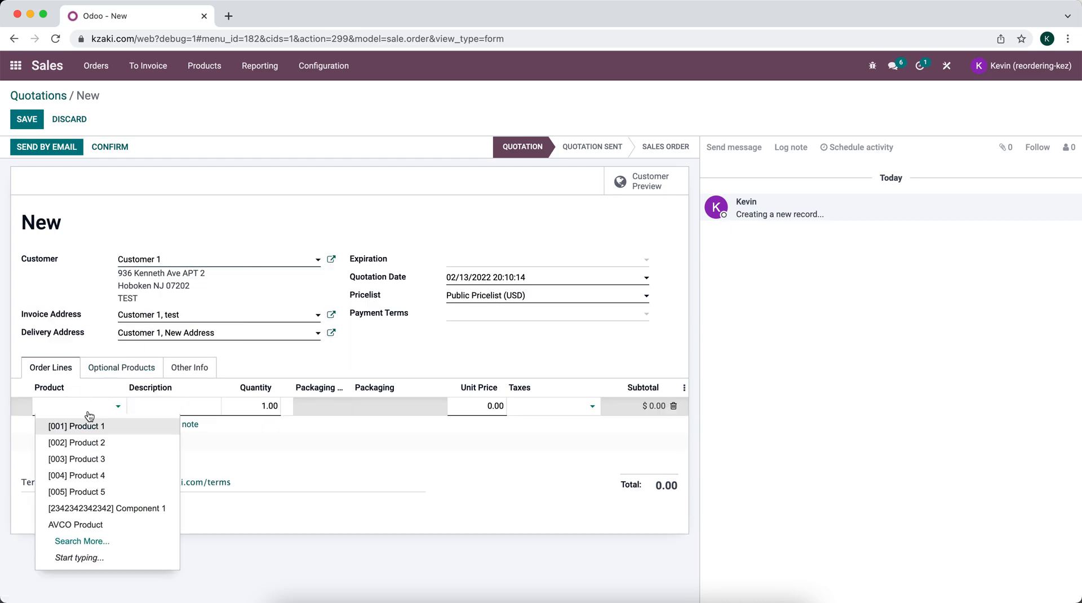
pyautogui.click(77, 442)
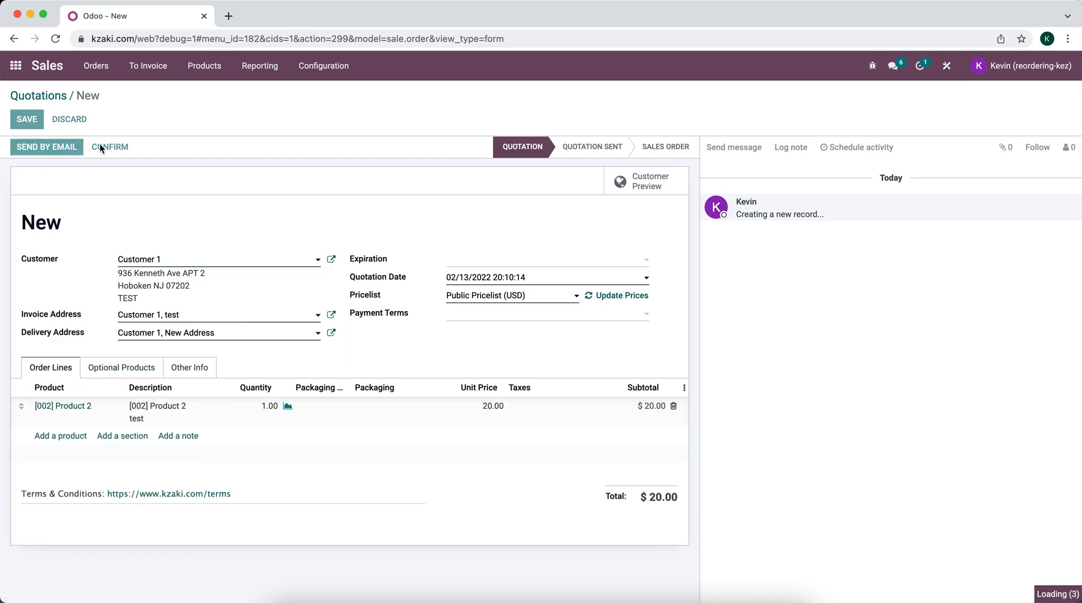
pyautogui.click(26, 119)
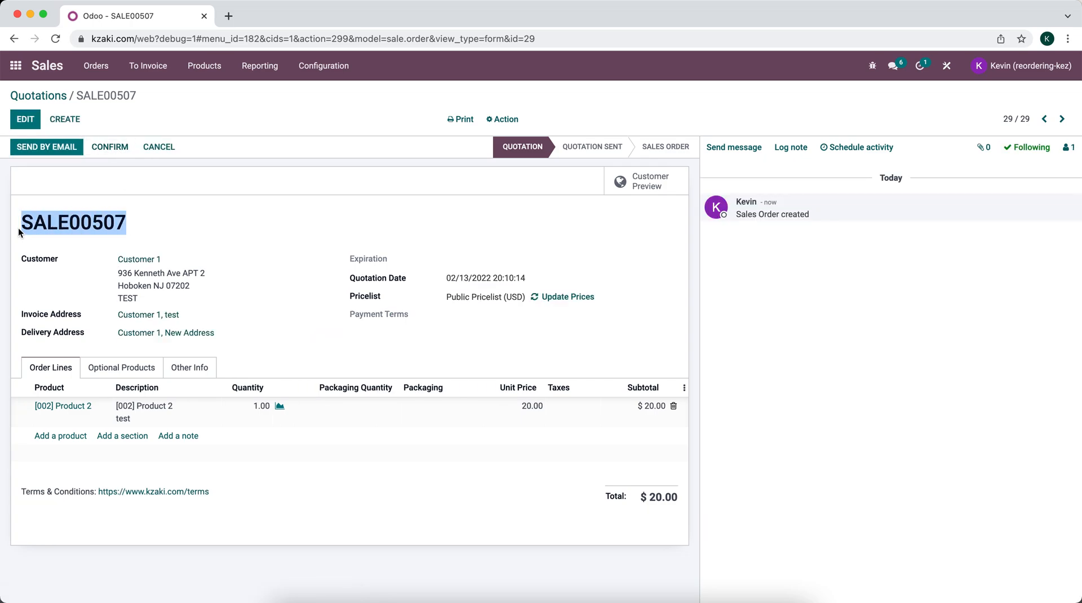
pyautogui.click(67, 194)
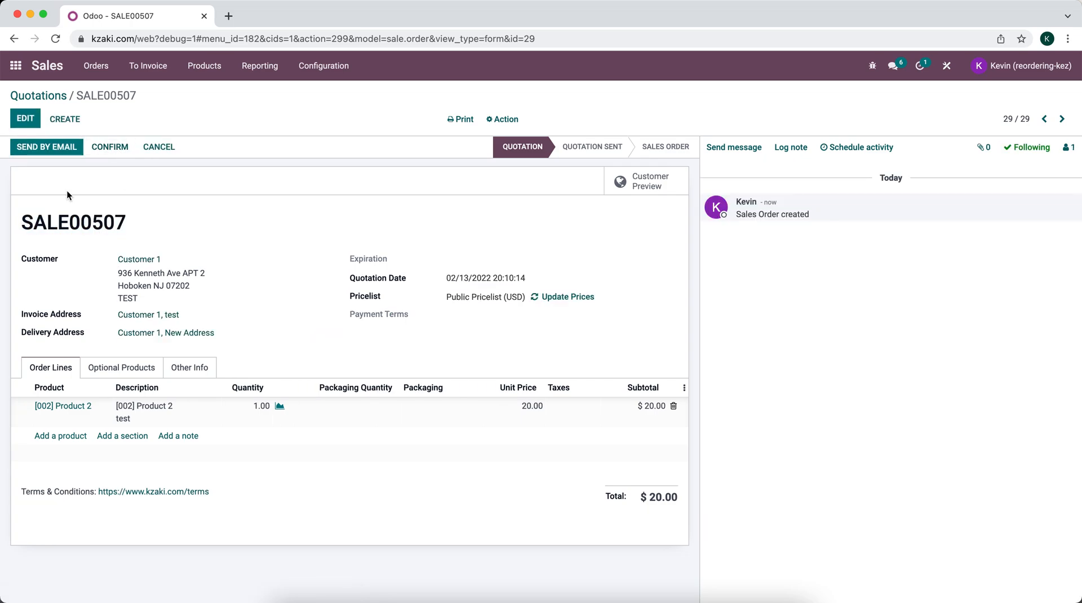
pyautogui.moveTo(16, 65)
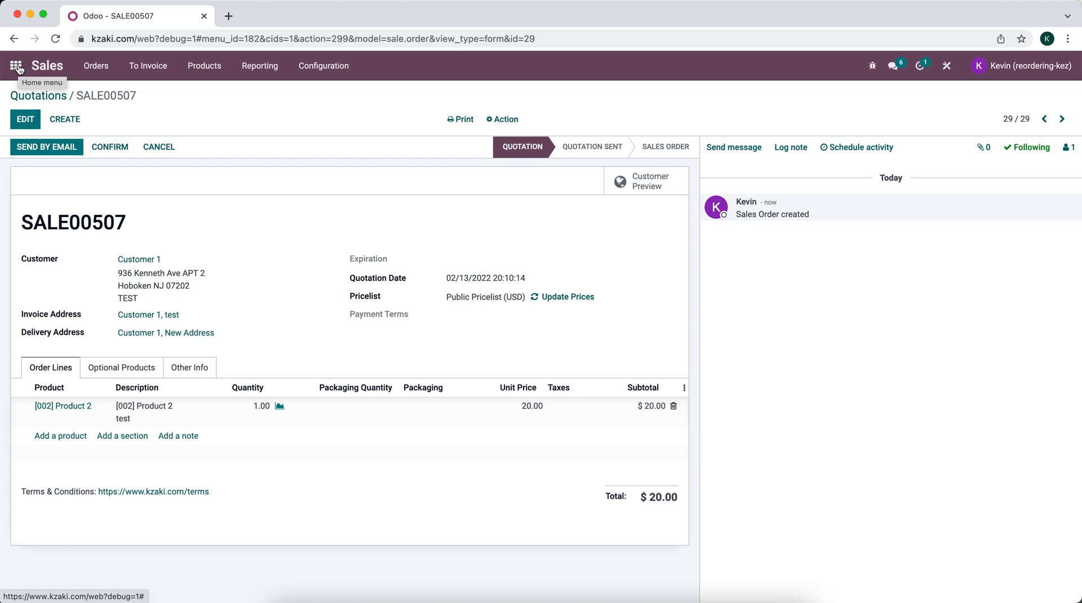
pyautogui.moveTo(131, 225)
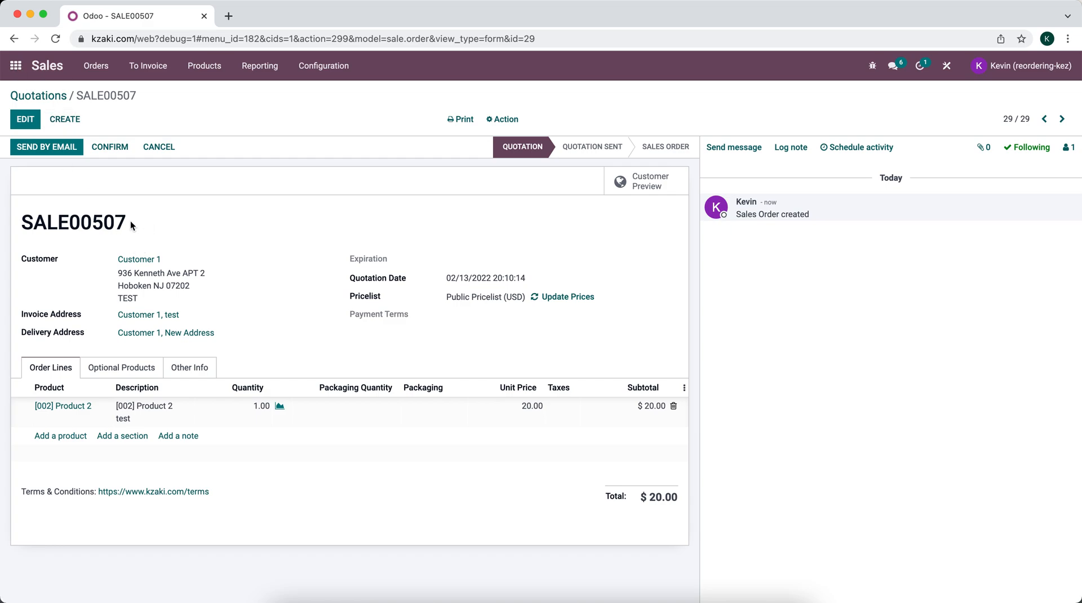